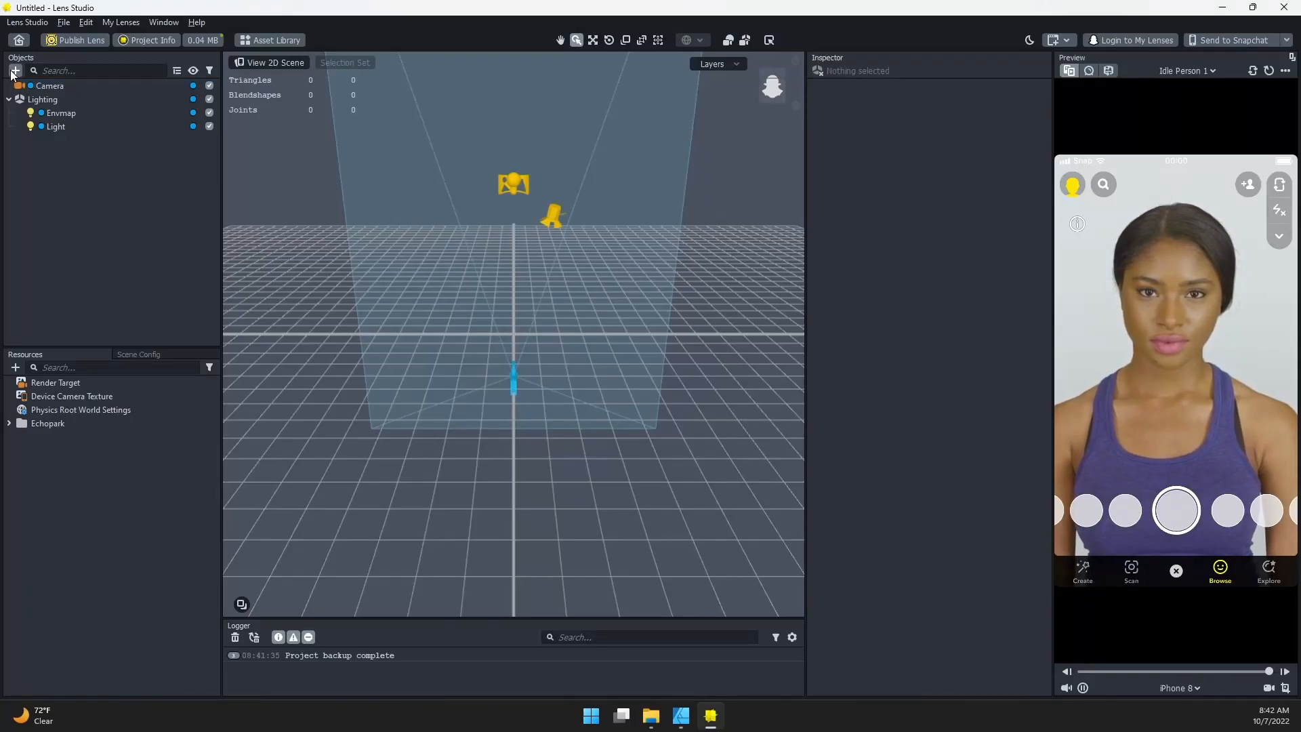
Add a Gauss Blur post effect and assign Empty Material to its Material field.
click(14, 69)
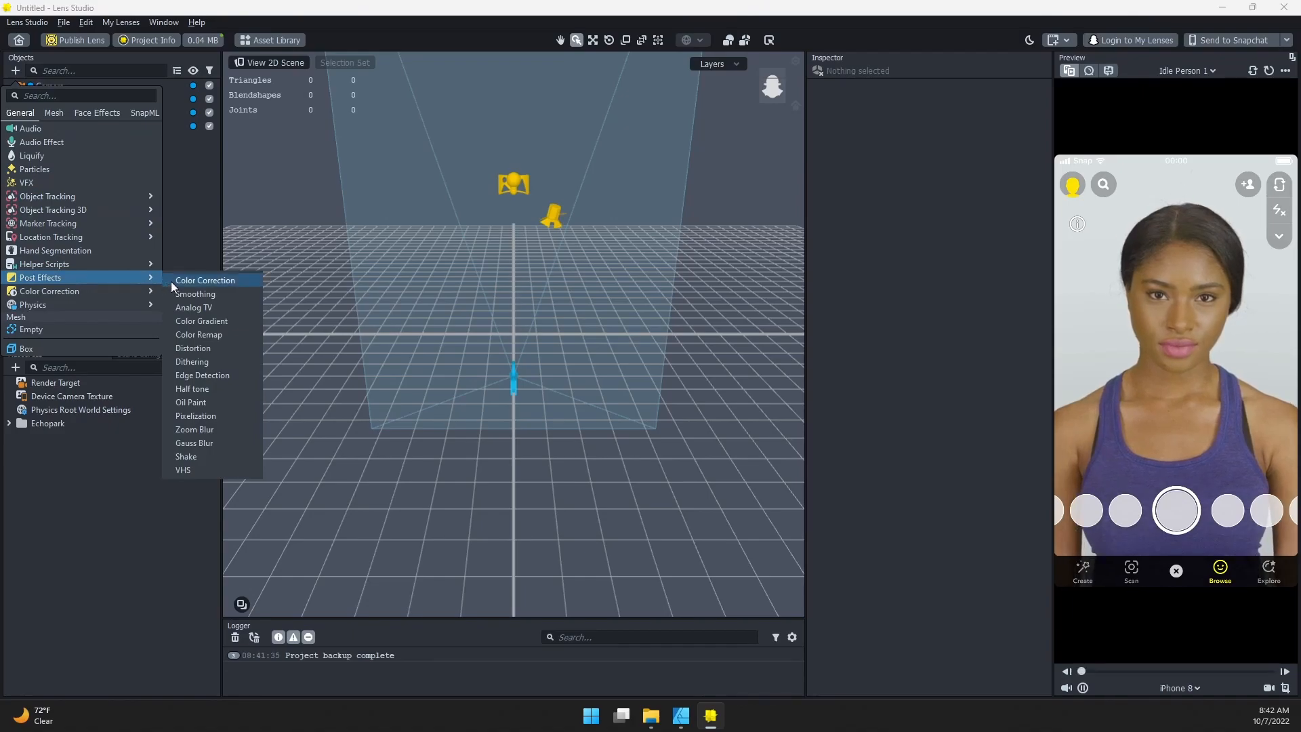
mouse_move(194, 441)
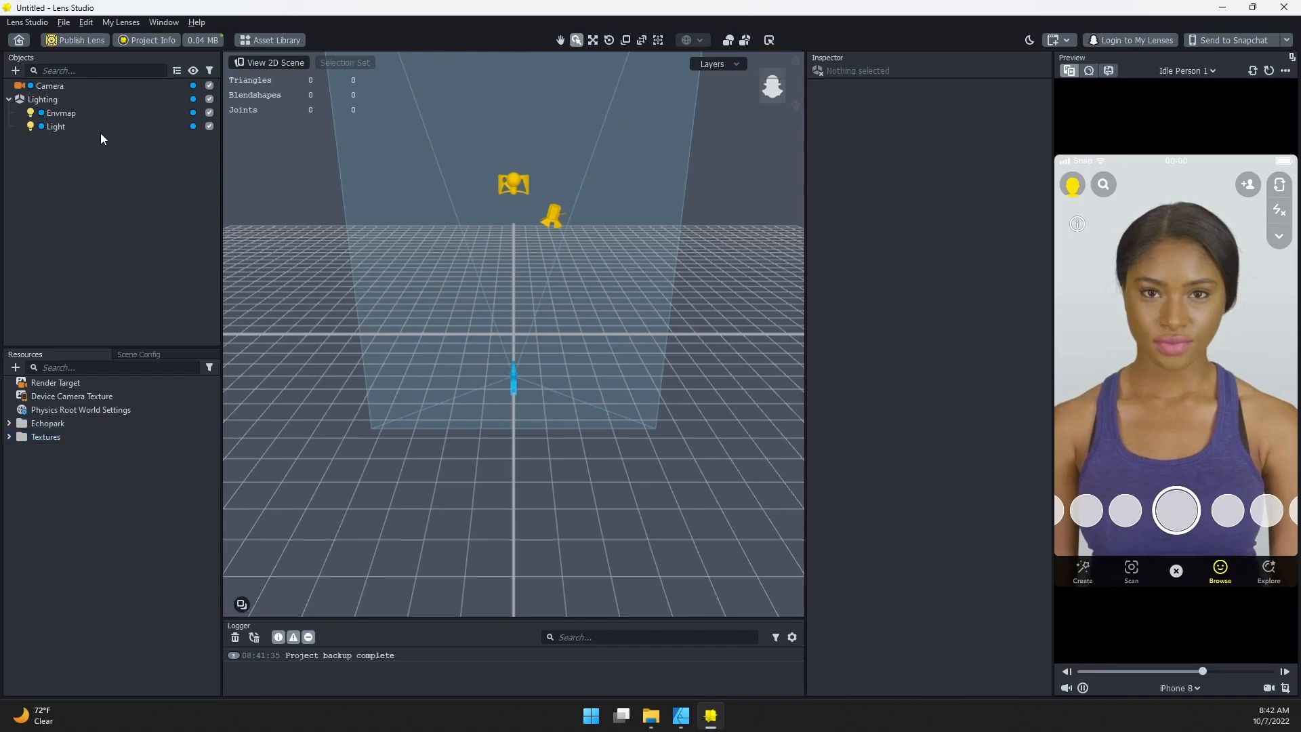
click(15, 368)
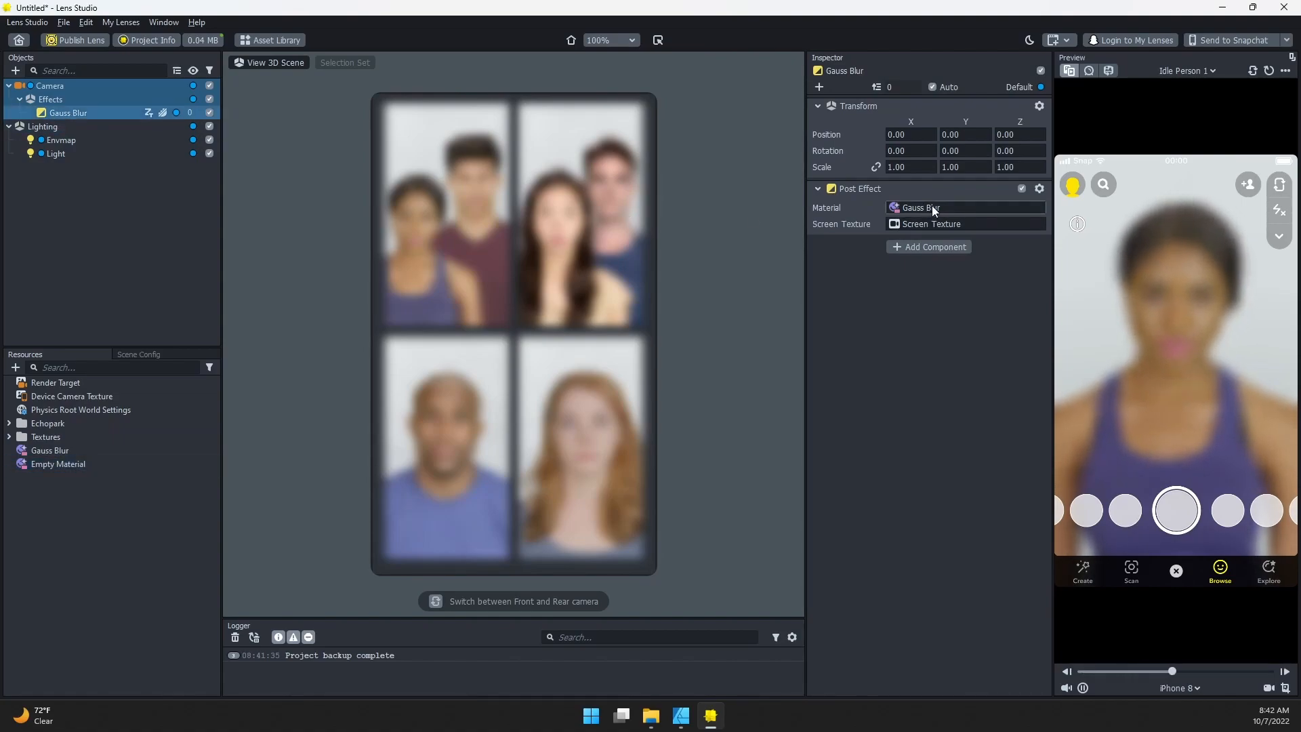
click(58, 463)
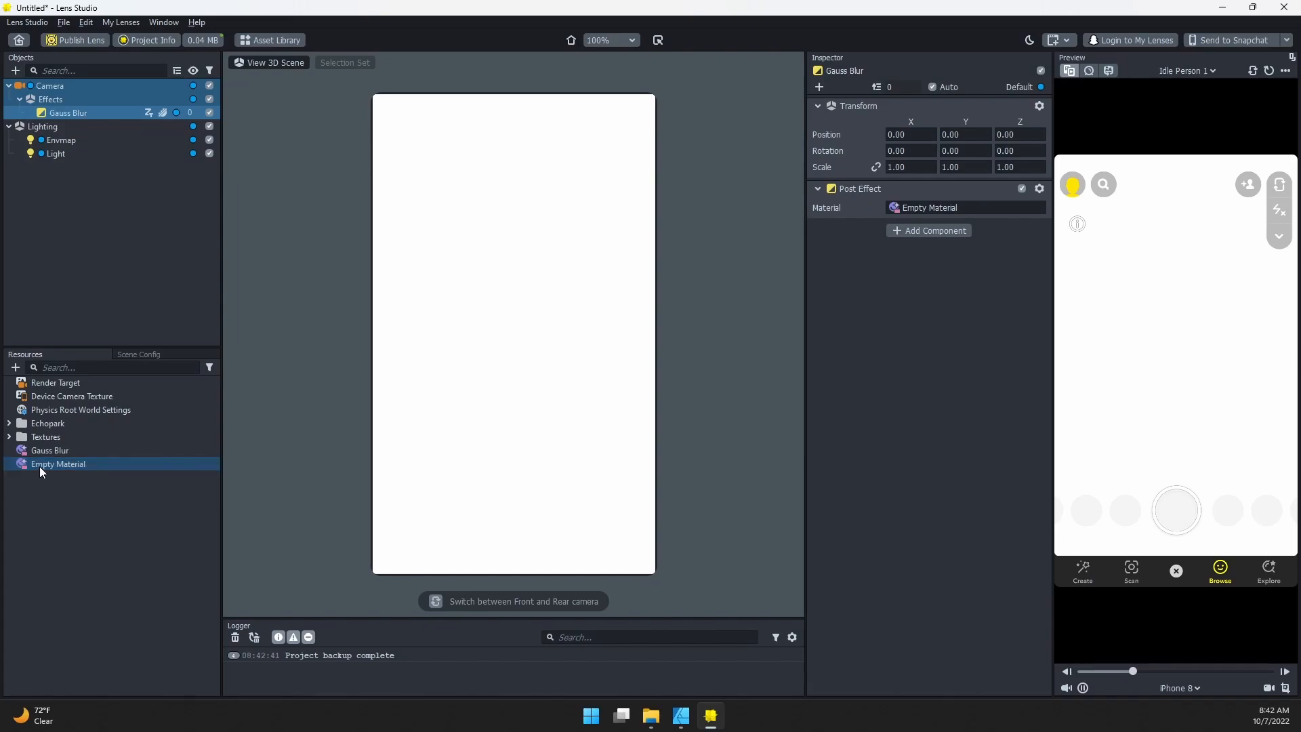
In Empty Material's graph, add a Directional Blur node and wire its output to Shader Color.
double_click(59, 463)
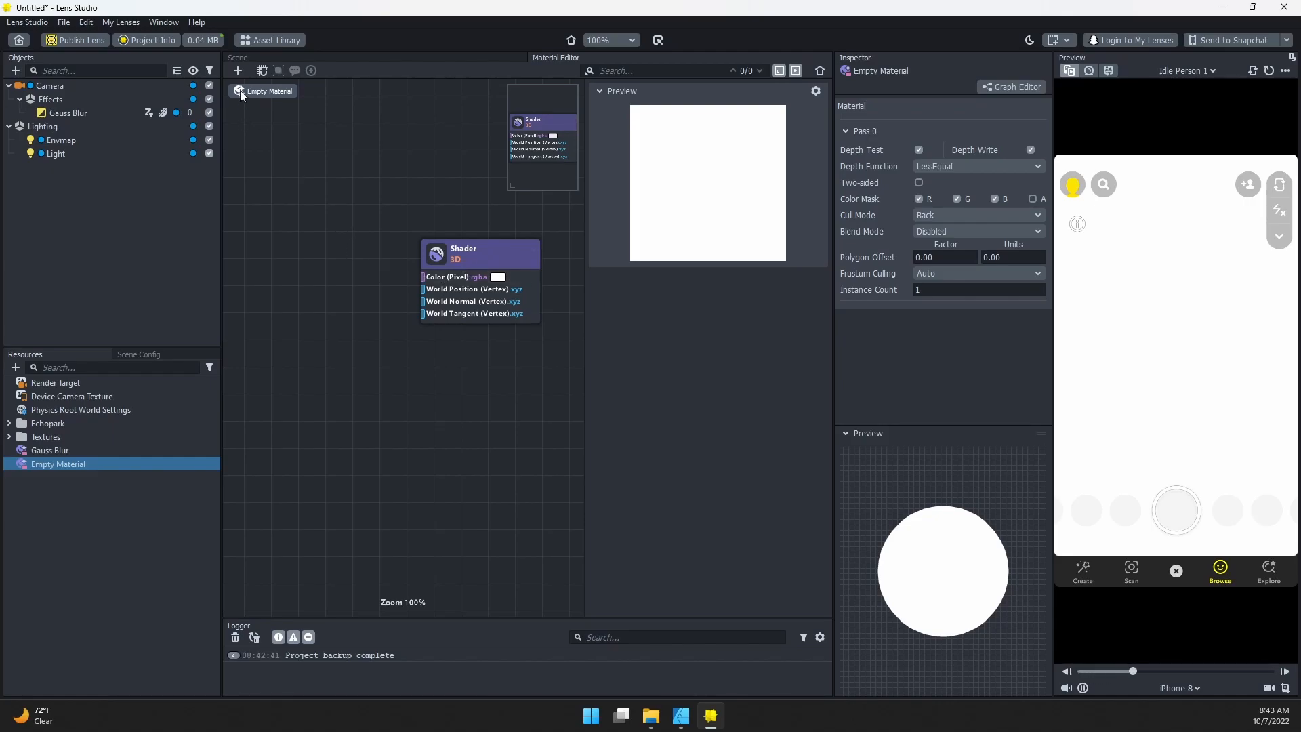
click(237, 70)
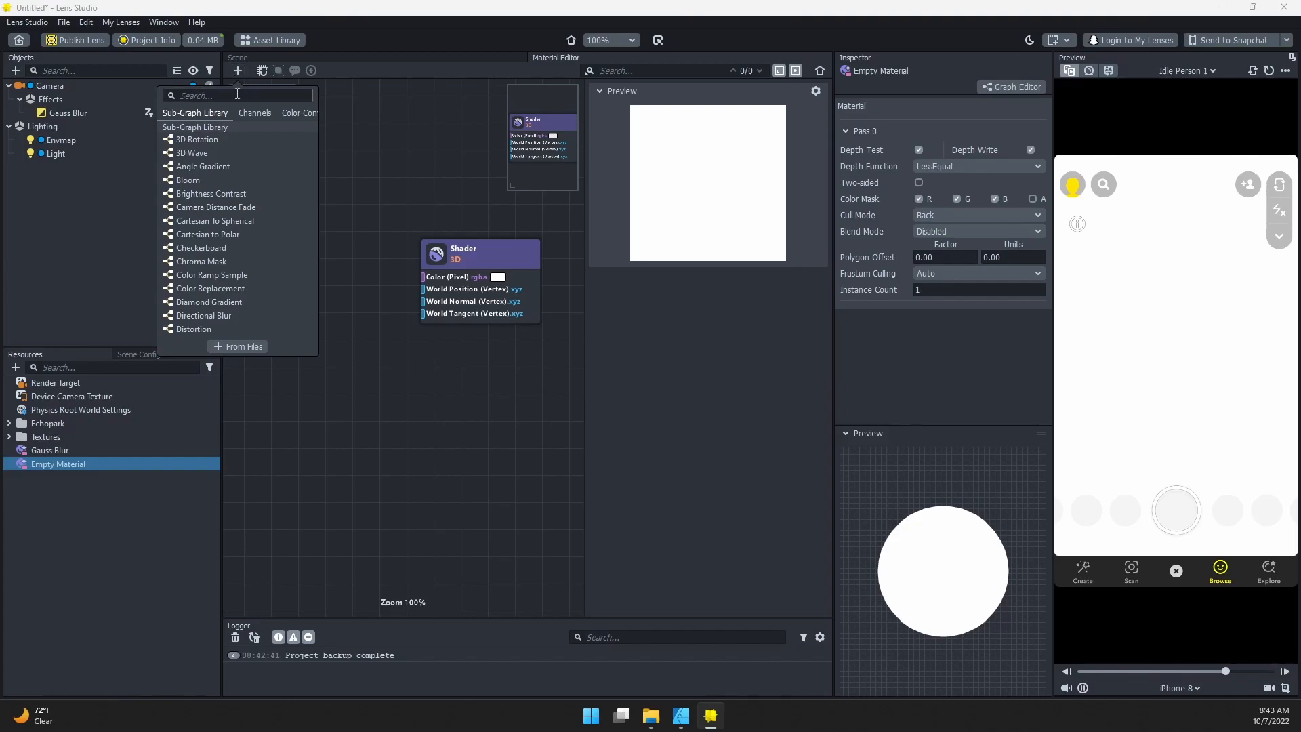
text(dire)
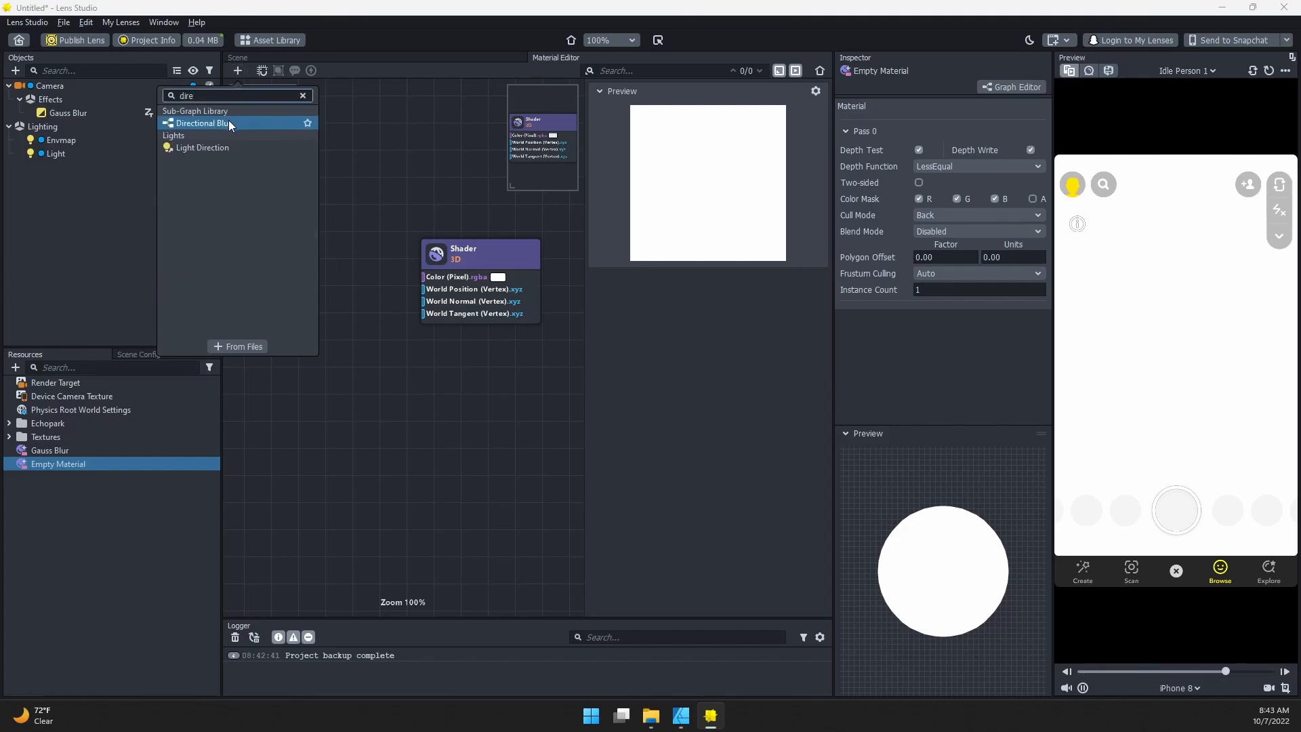
click(202, 123)
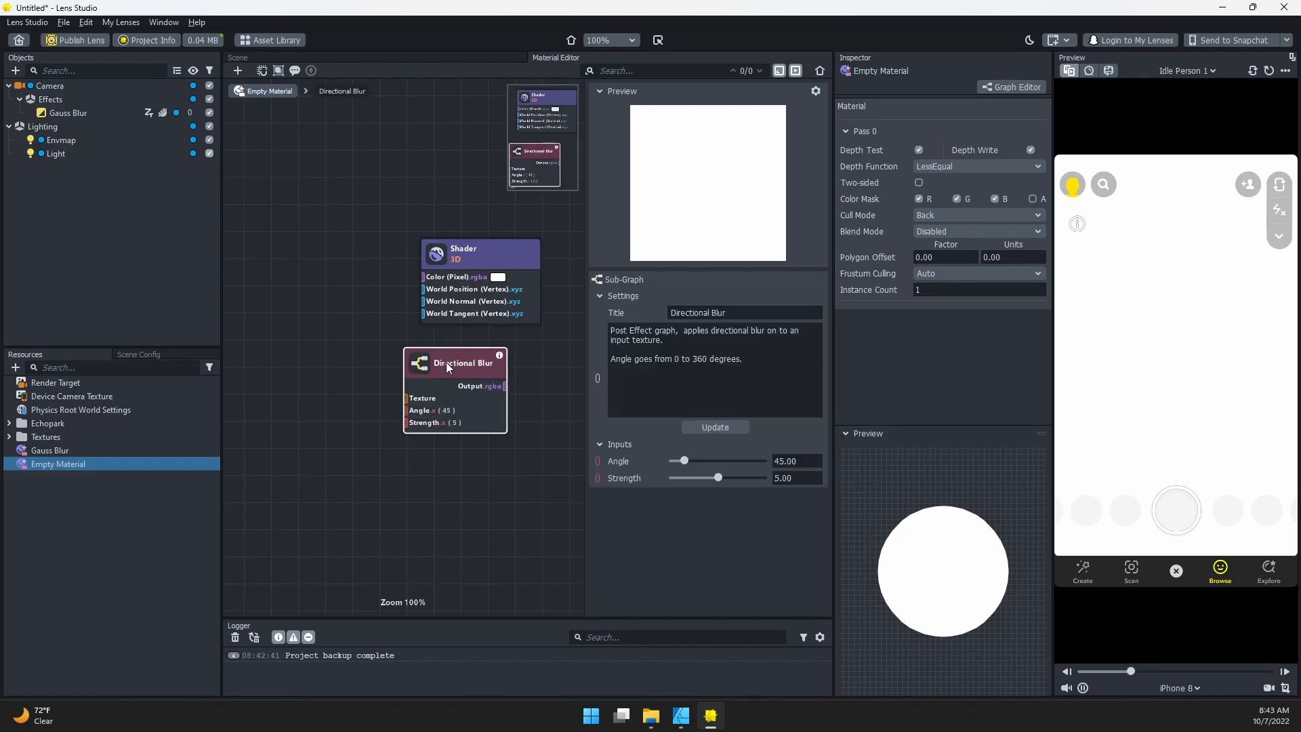
drag(453, 363, 327, 263)
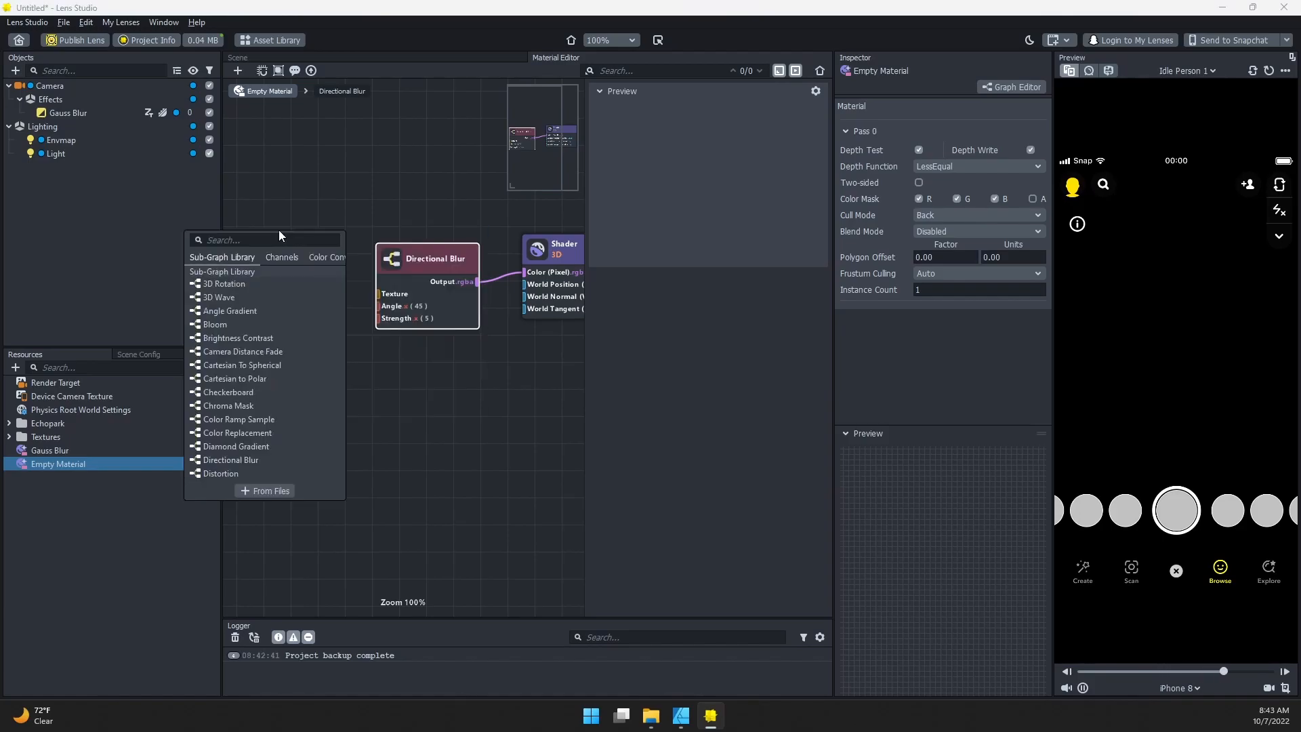
Add a Texture 2D Object Parameter feeding the blur's Texture, mapped to Device Camera Texture.
text(tex)
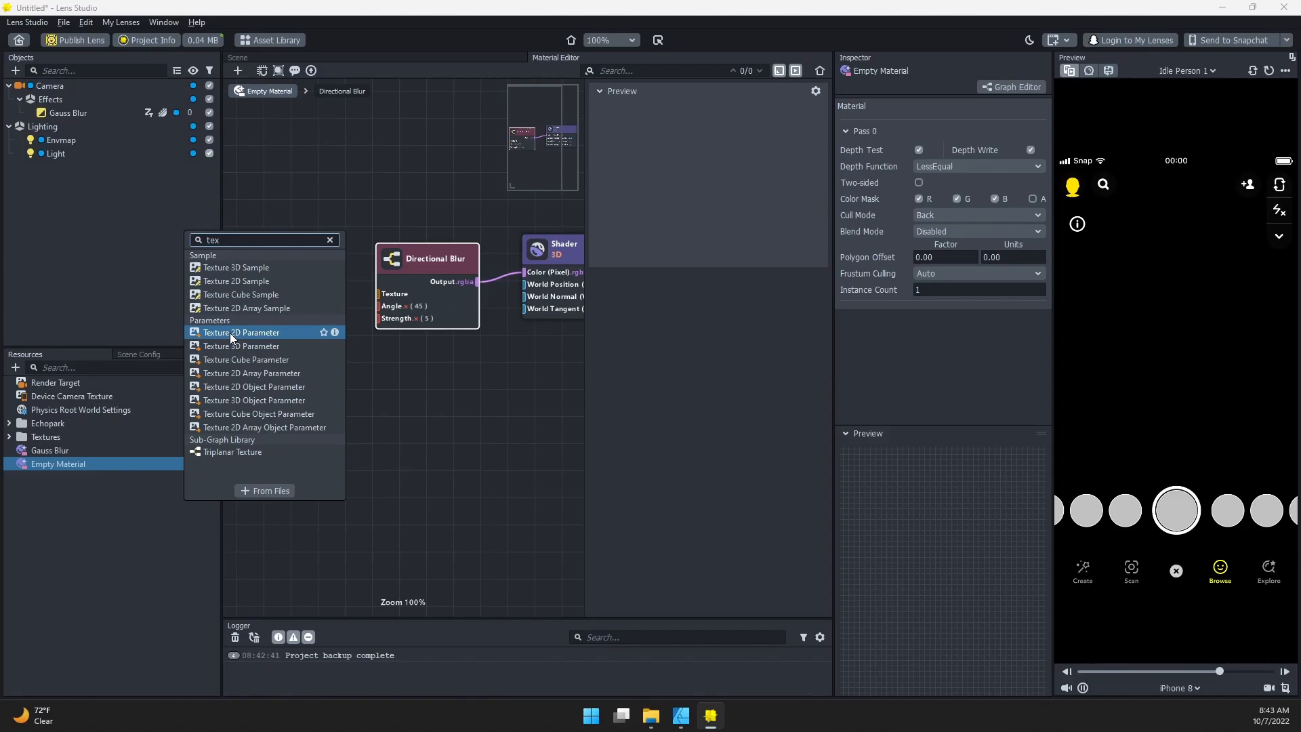
mouse_move(249, 386)
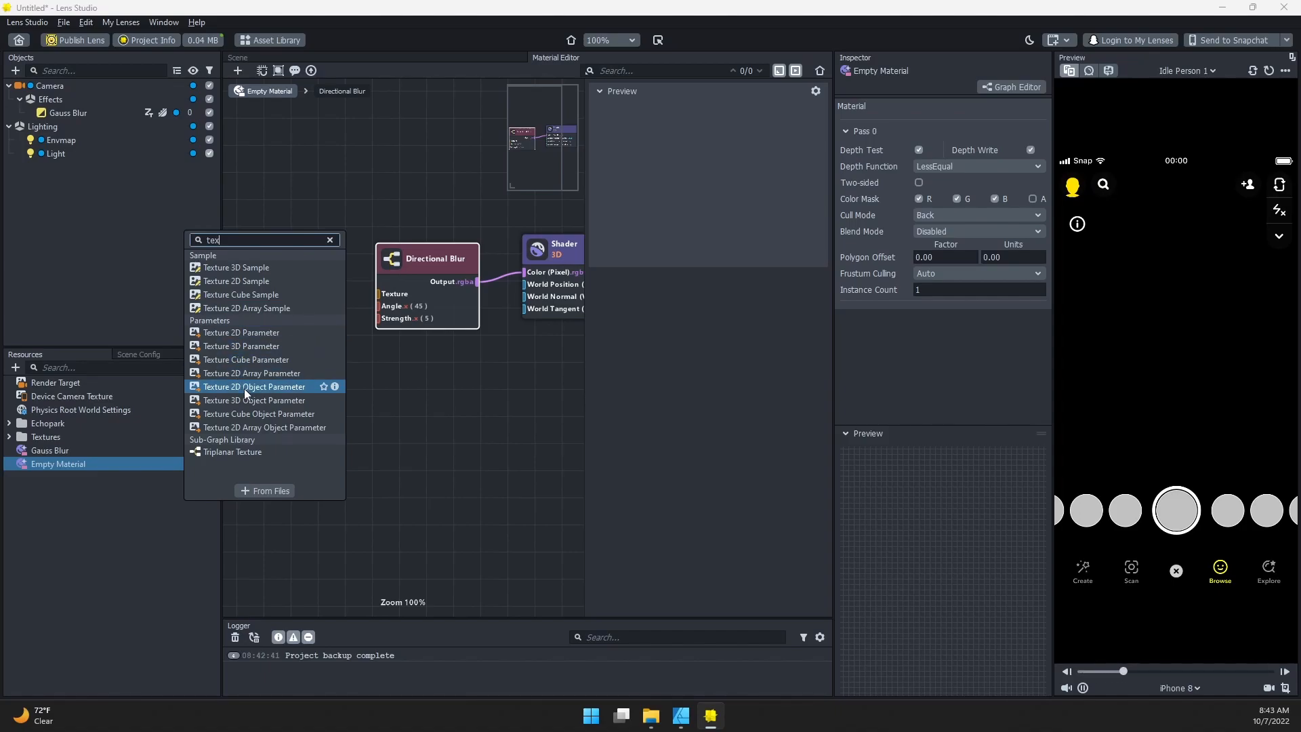
click(253, 386)
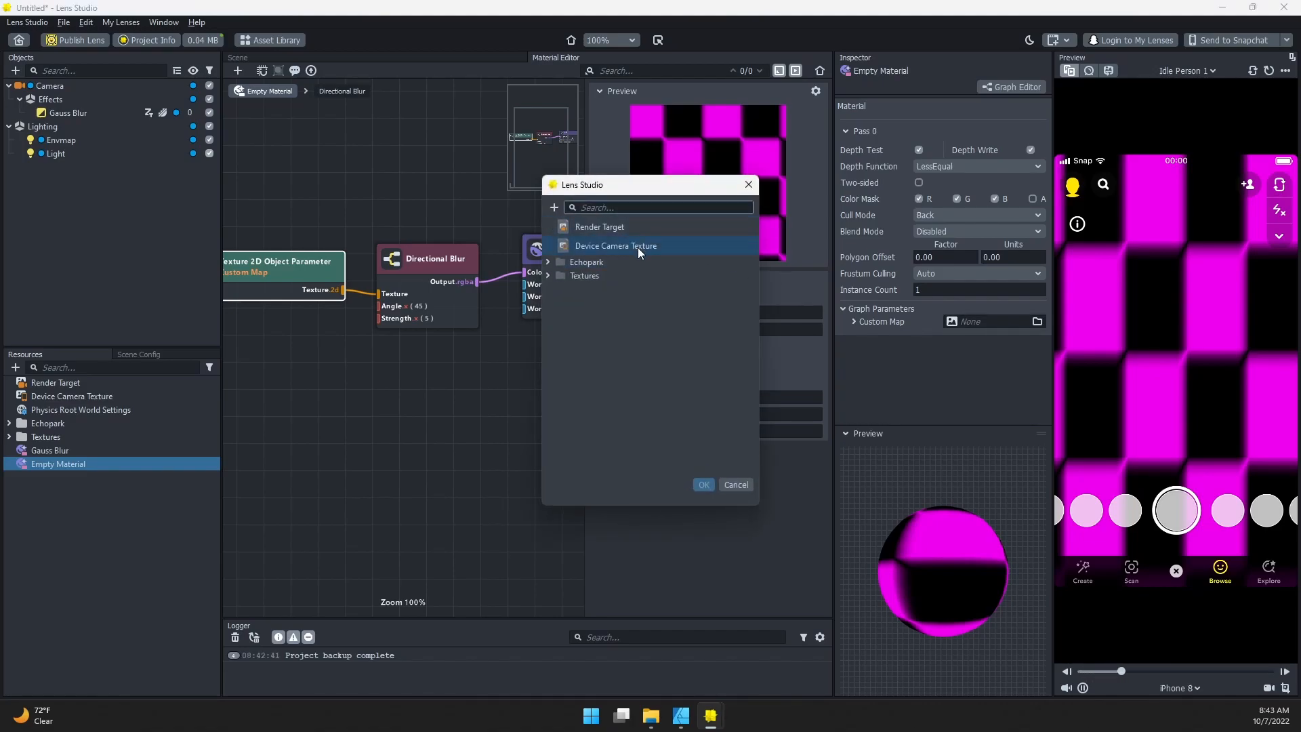
click(702, 485)
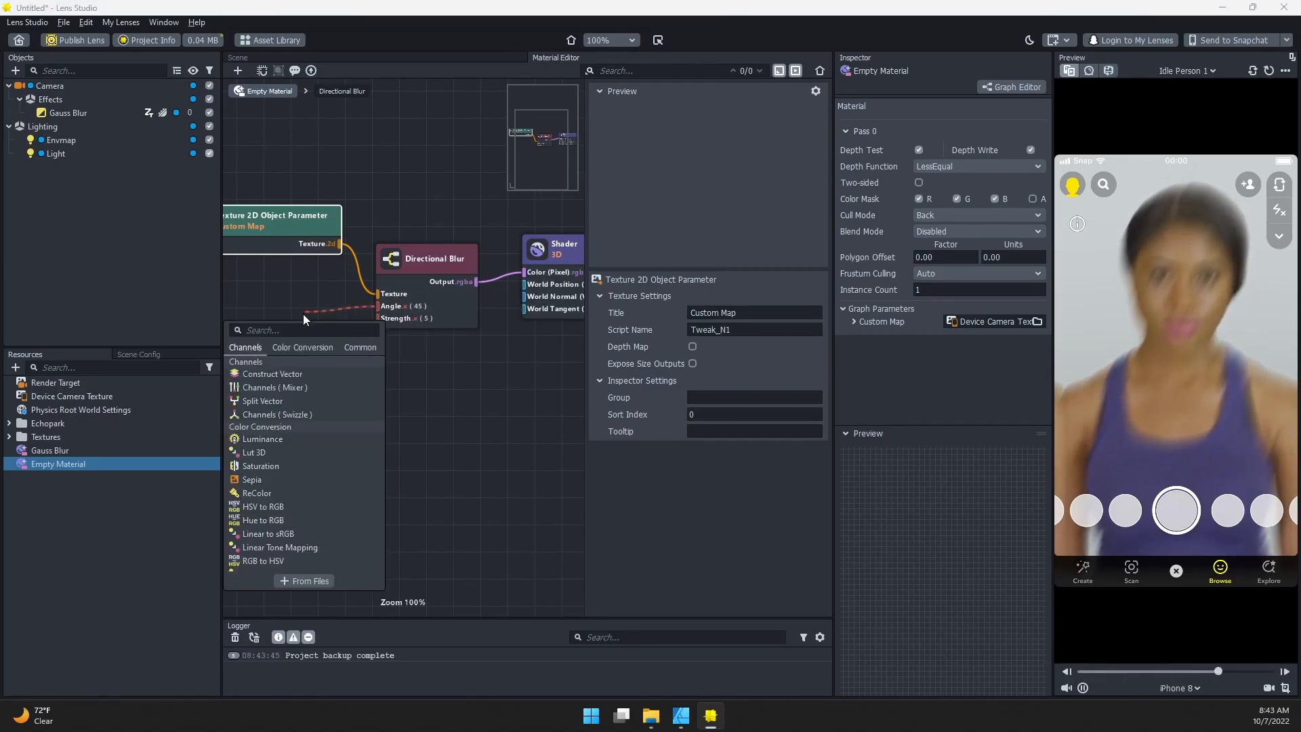
Add a Float Parameter 'Angle' driving the blur angle with min/max limits 0–360 enabled.
text(fl)
text(Angle)
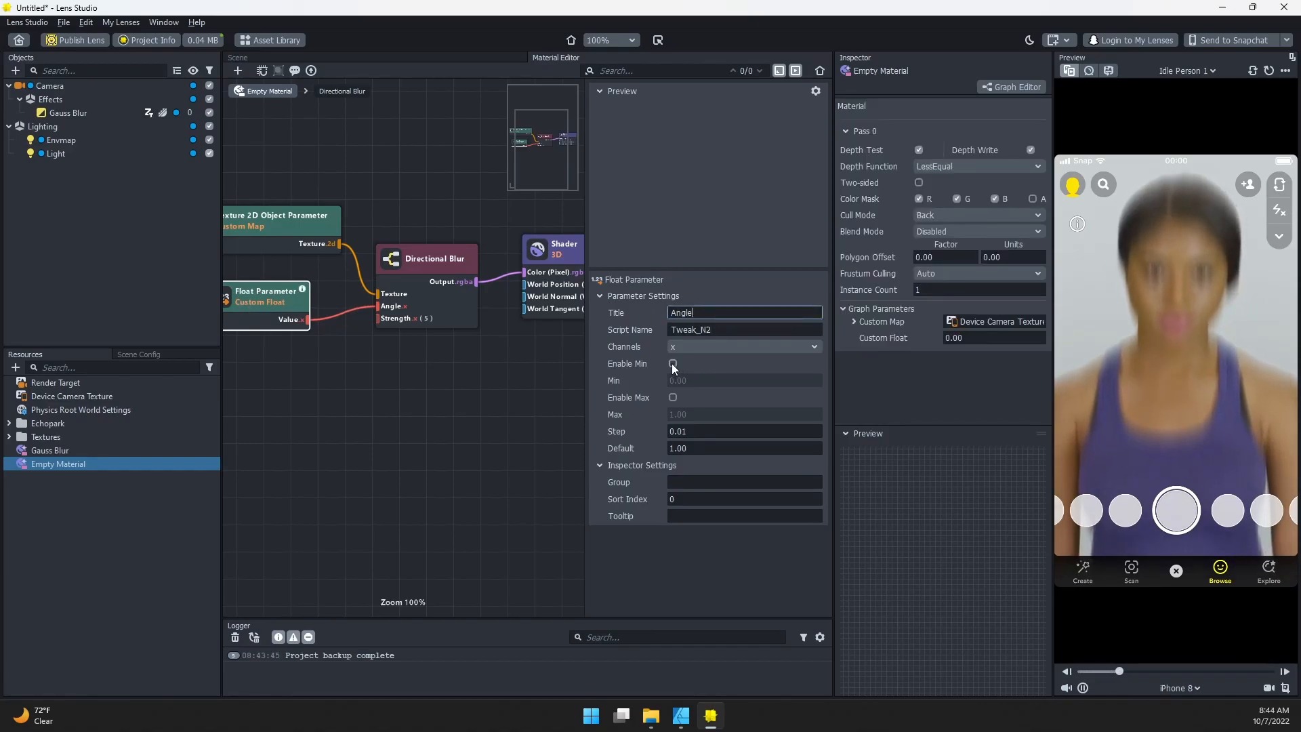
click(674, 399)
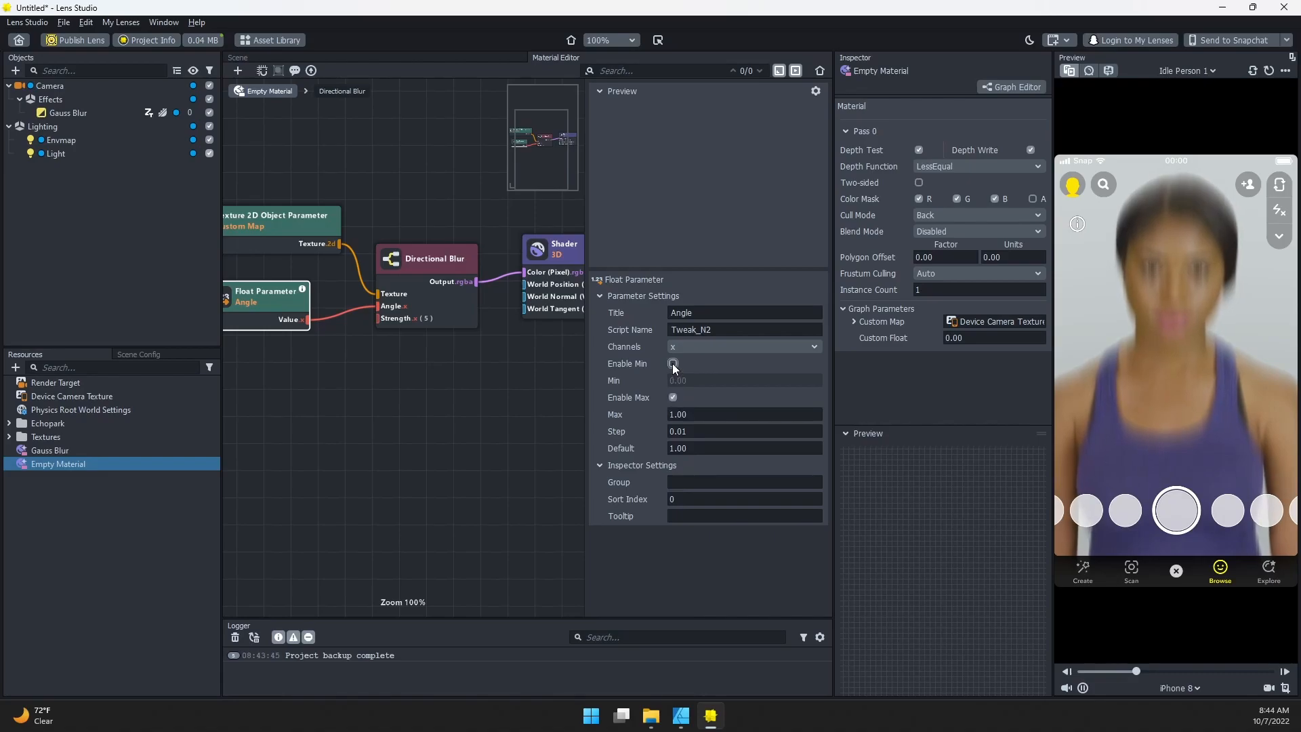
click(674, 363)
text(360)
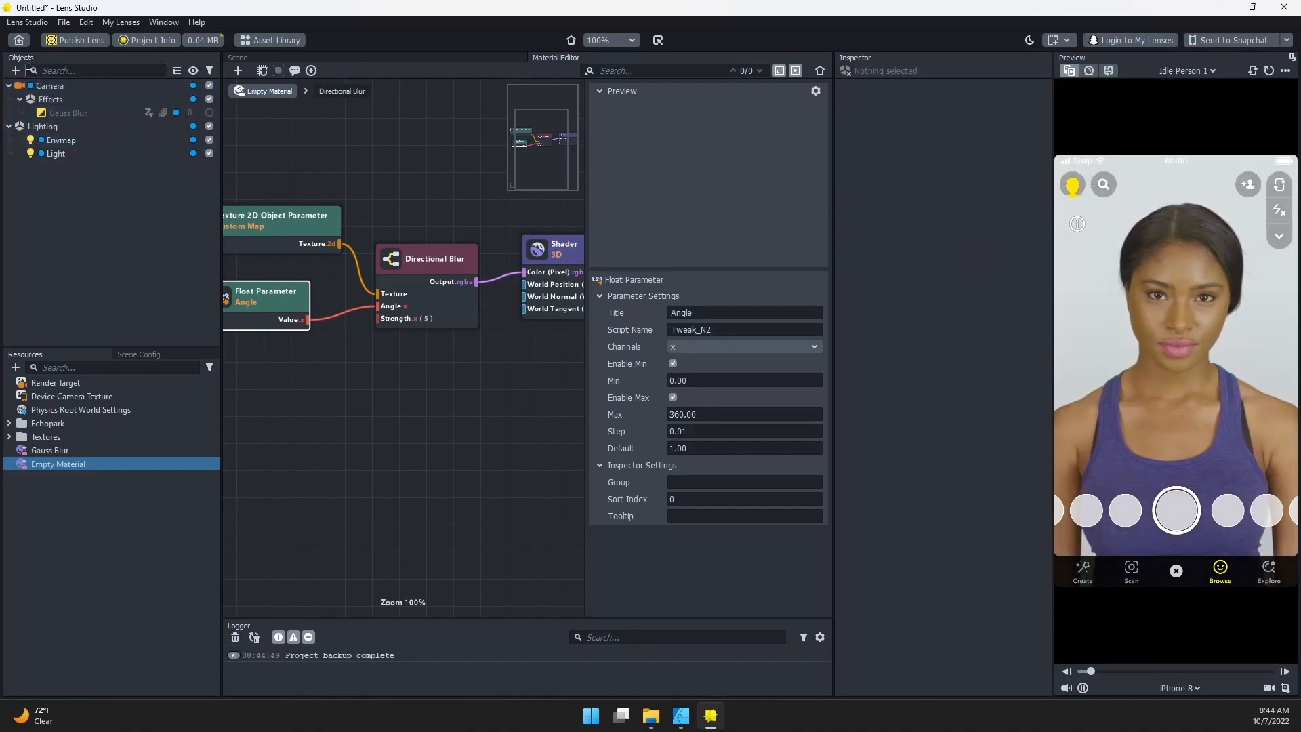
Add a Screen Image using Empty Material with Stretch Mode set to Stretch.
click(14, 70)
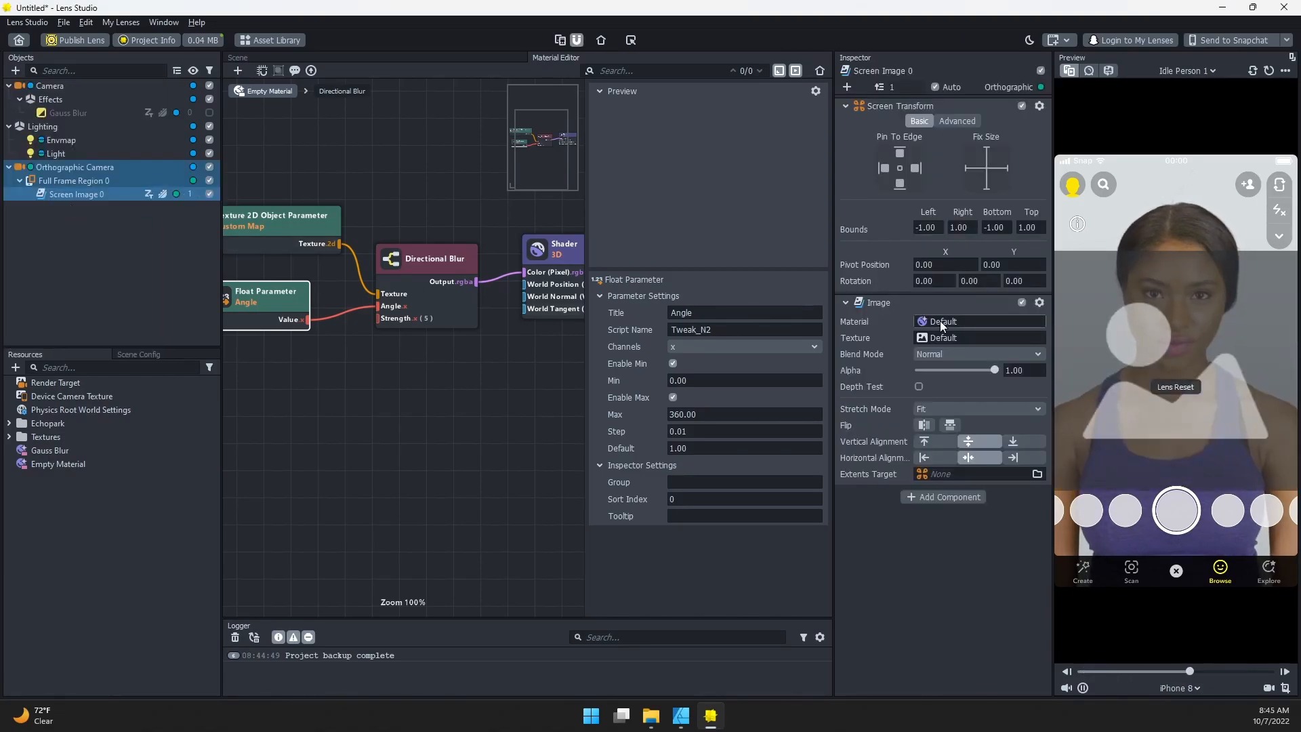
click(978, 321)
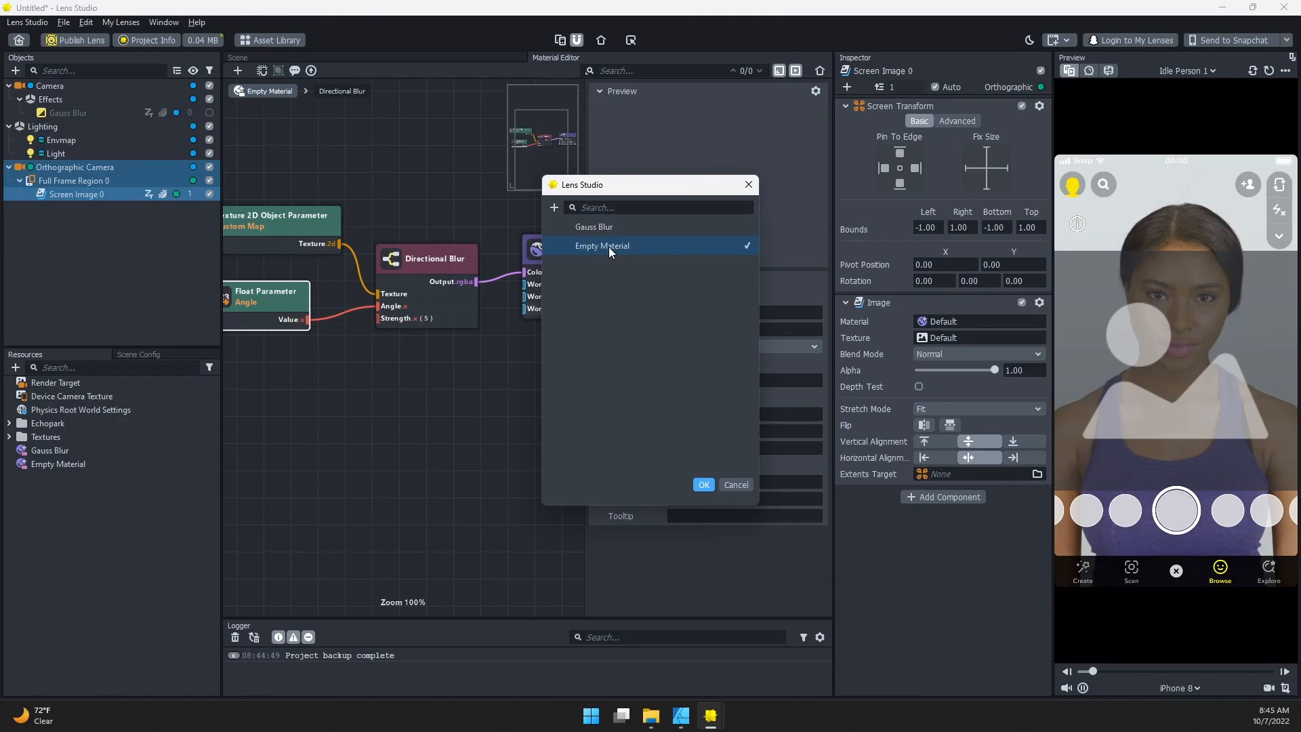
click(703, 485)
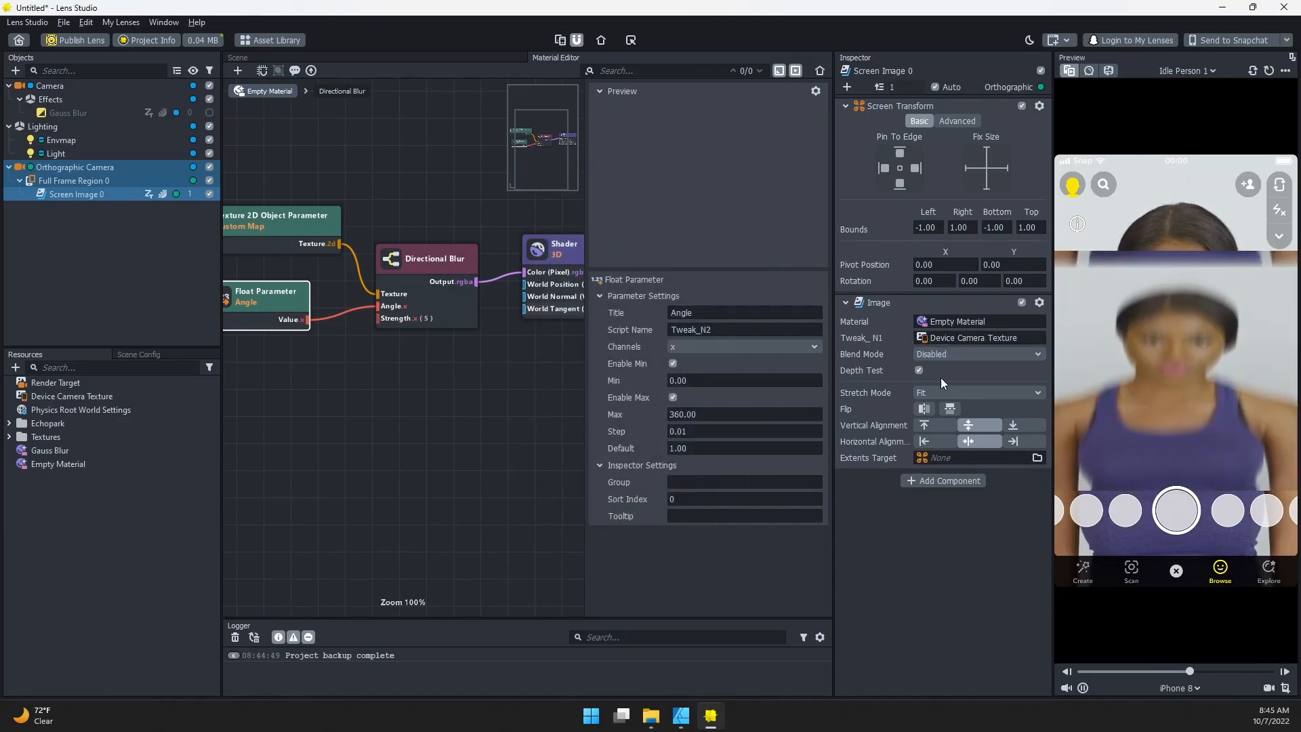
click(978, 393)
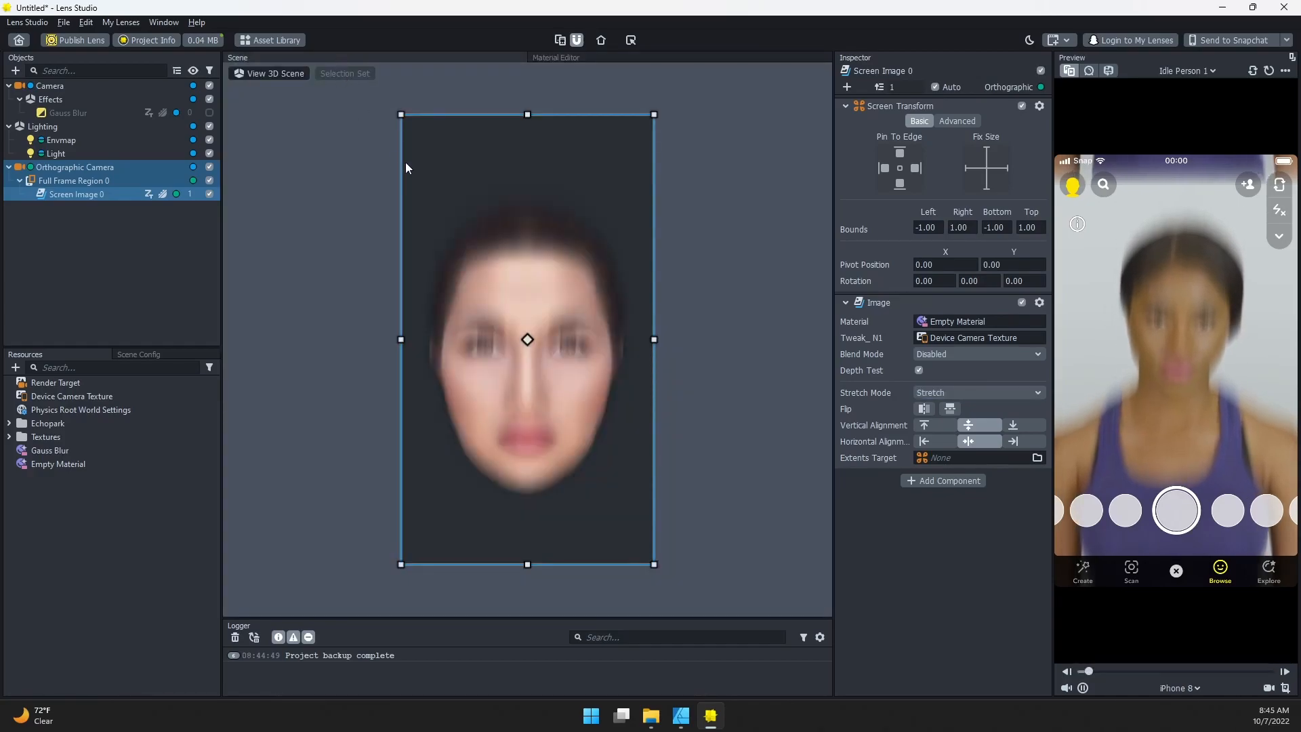
Resize the Screen Image in the 2D view so its bounds reach about ±1.18.
drag(401, 114, 456, 213)
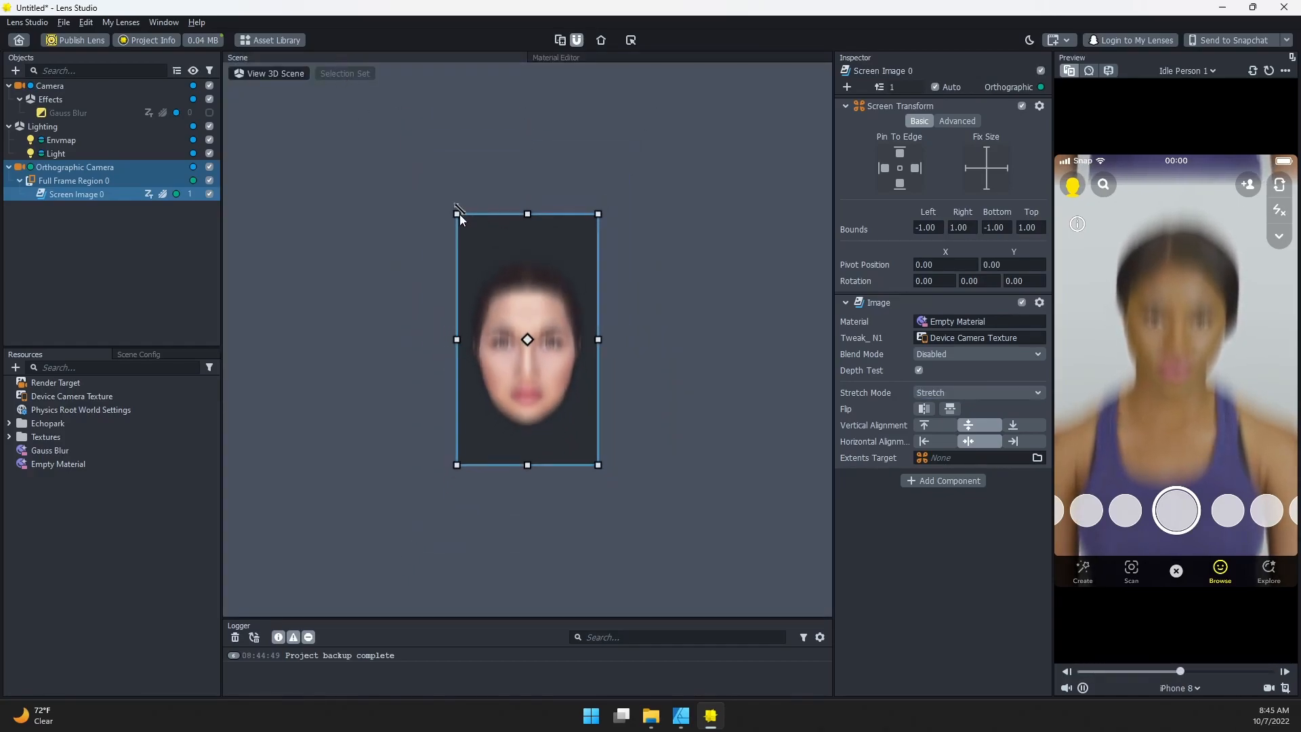
drag(527, 213, 528, 177)
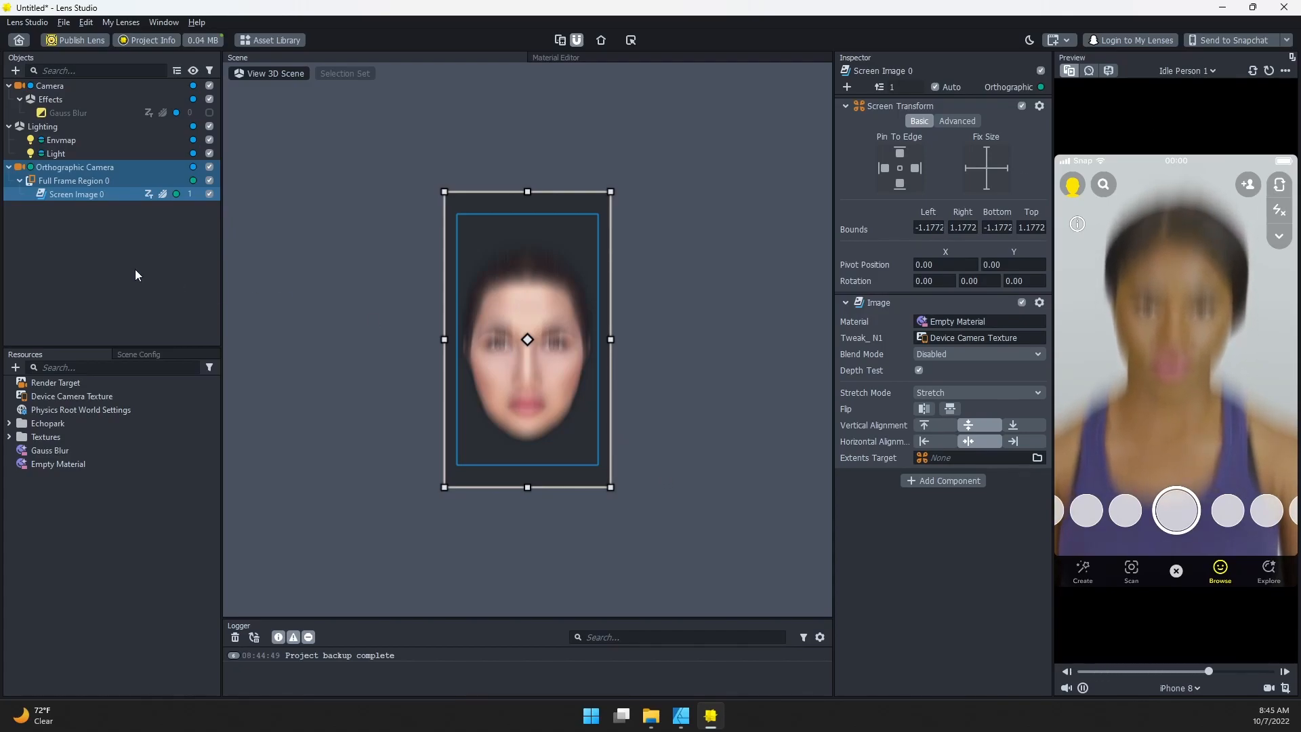
Add a Heat post effect to the camera, then select Screen Image 0 for texture editing.
click(49, 86)
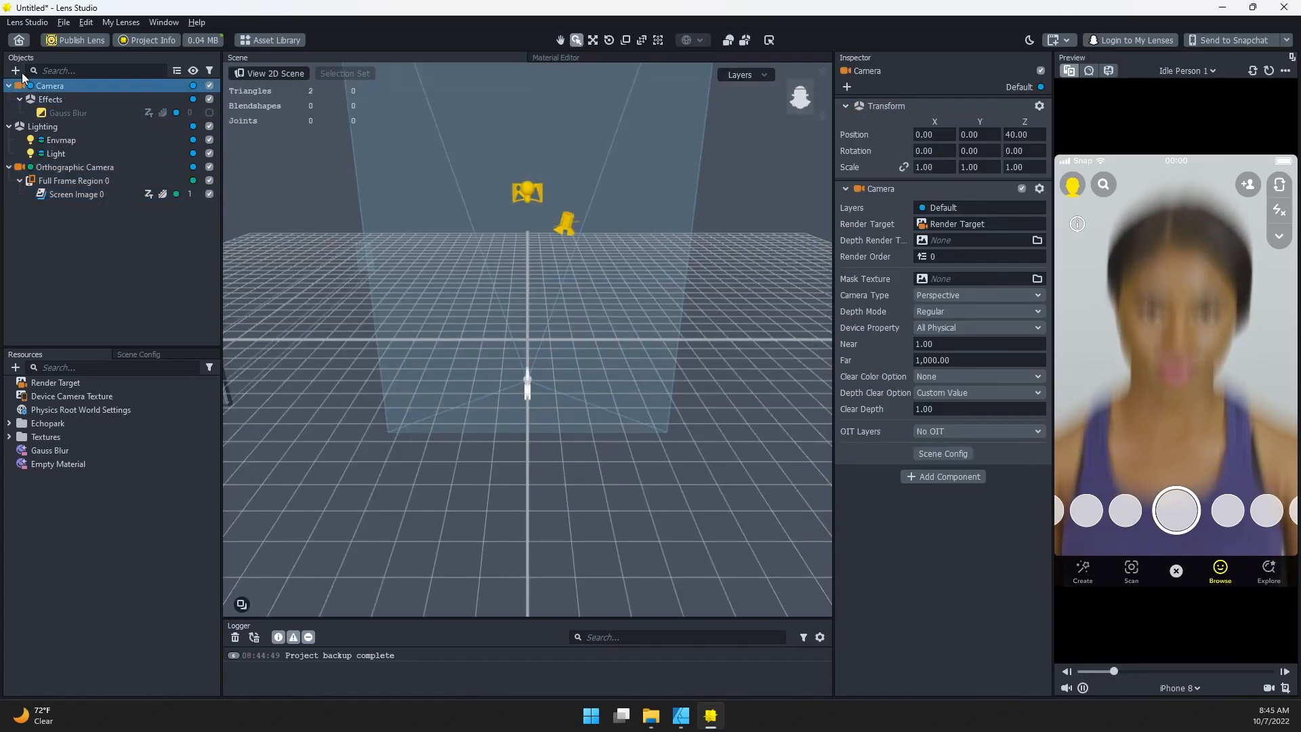
click(15, 71)
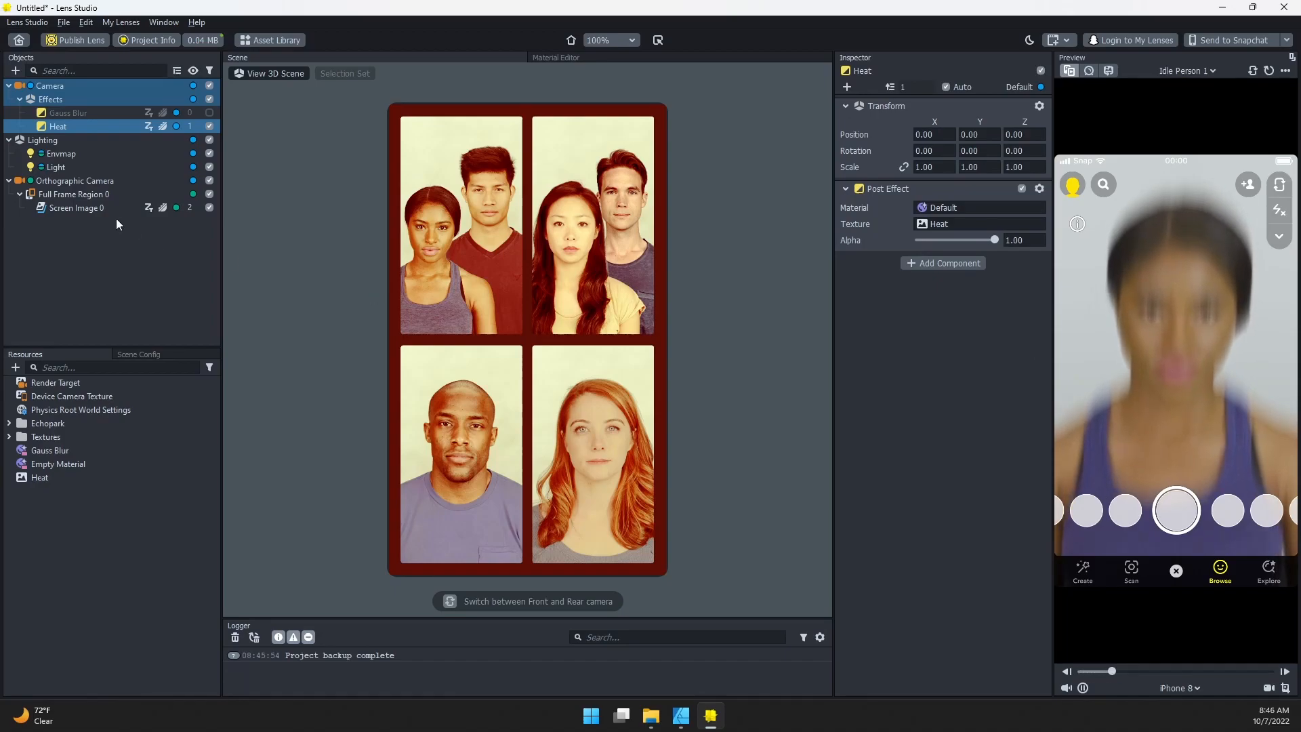
click(76, 207)
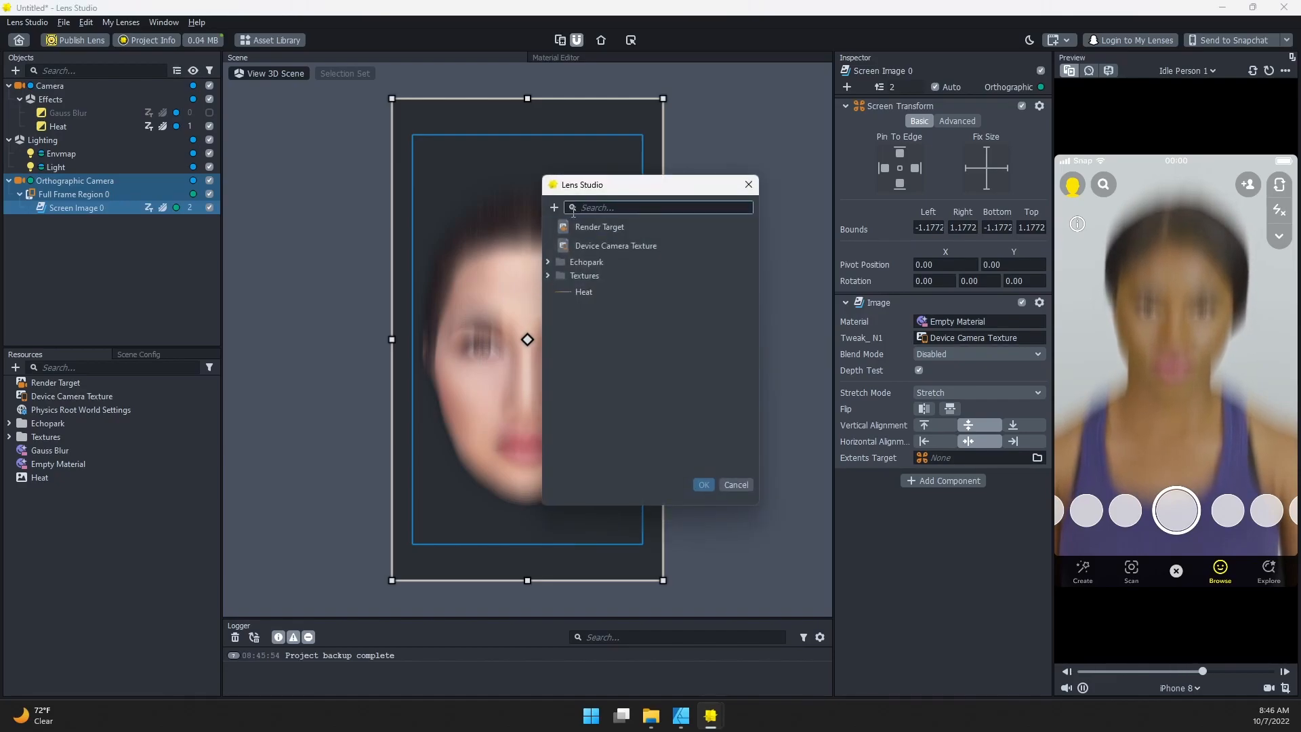
Create a new Screen Texture and assign it as the Screen Image's texture.
click(552, 208)
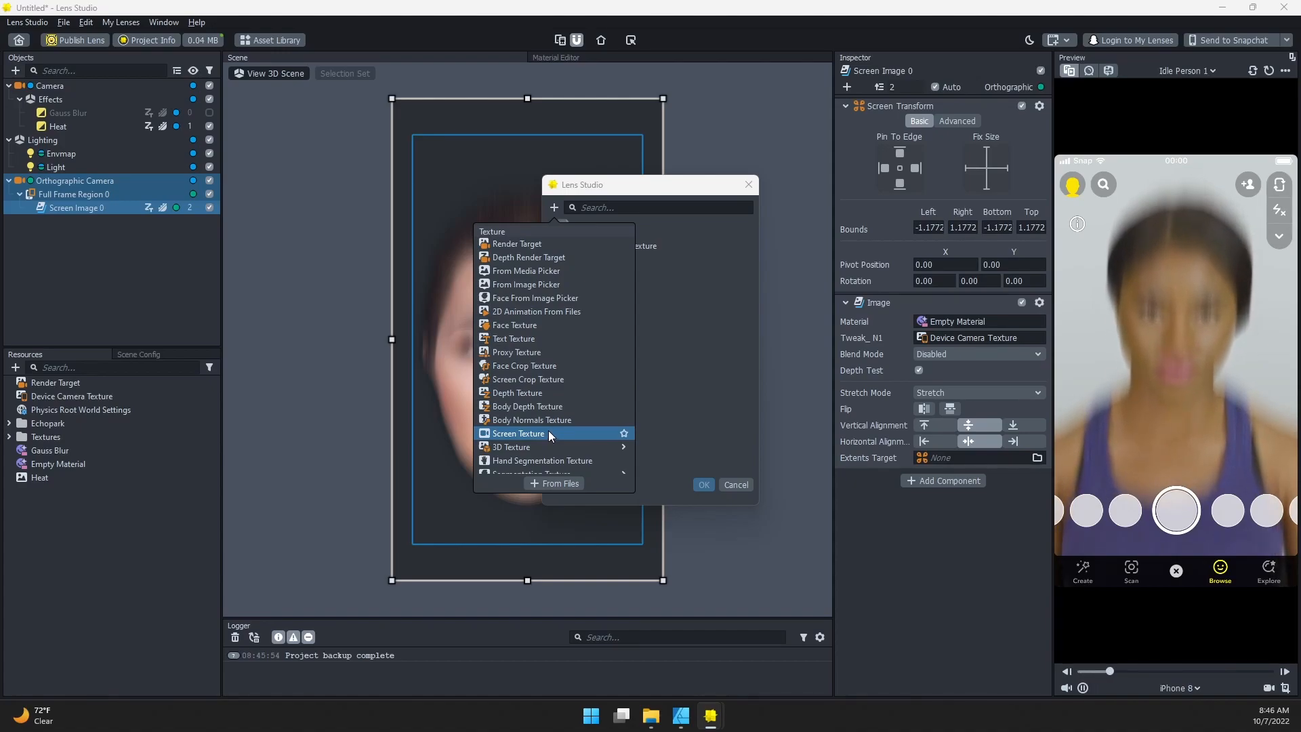
click(517, 433)
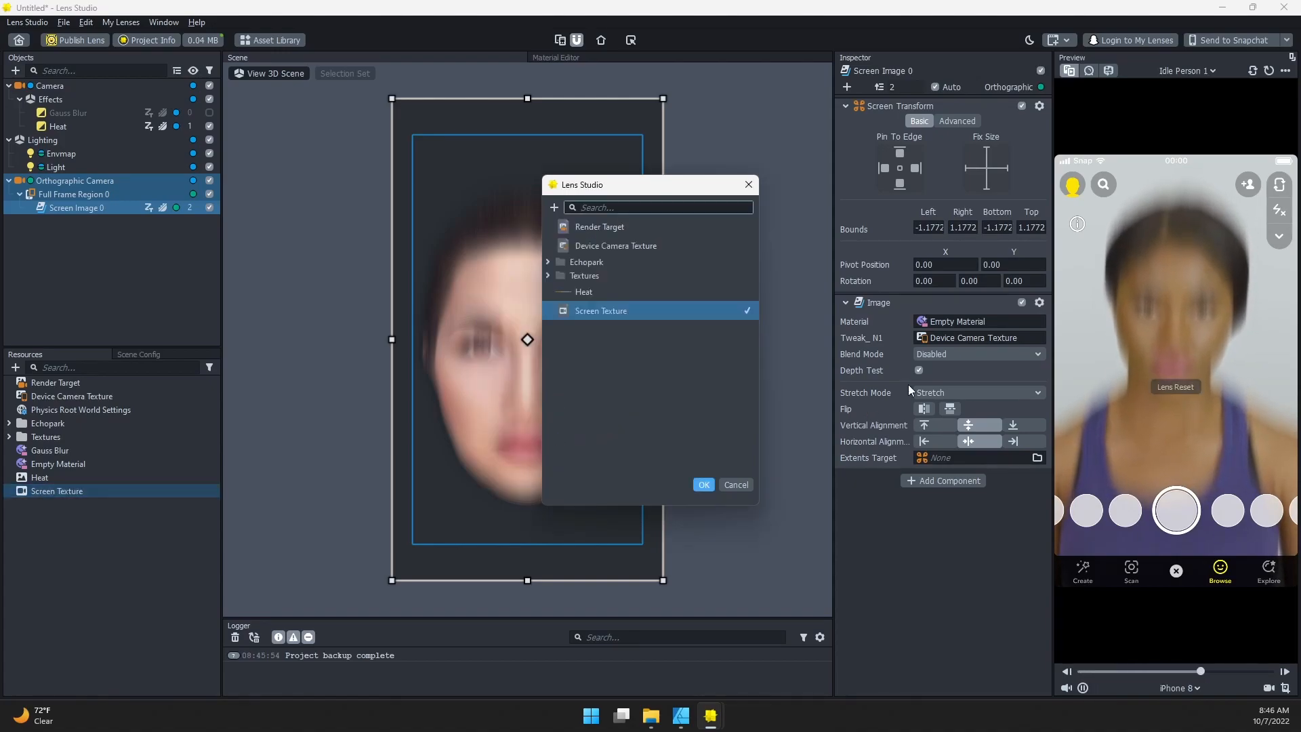
click(703, 485)
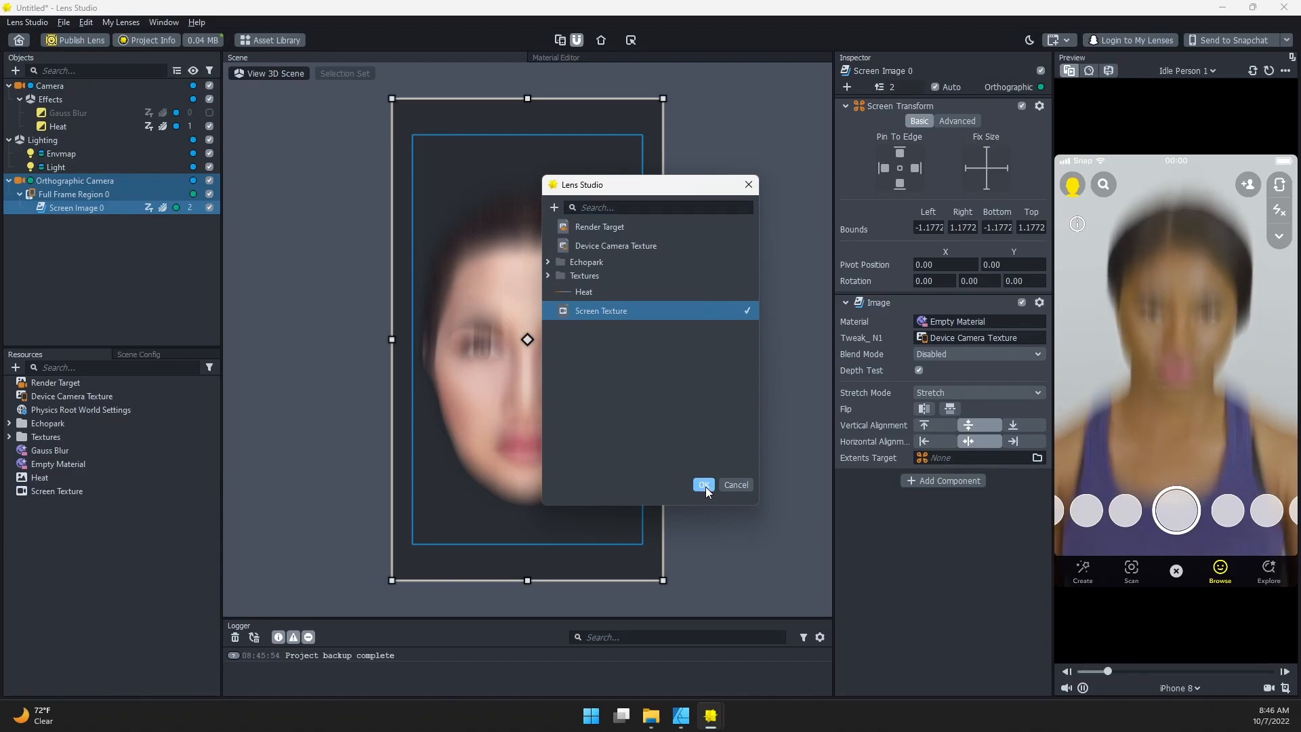
click(703, 485)
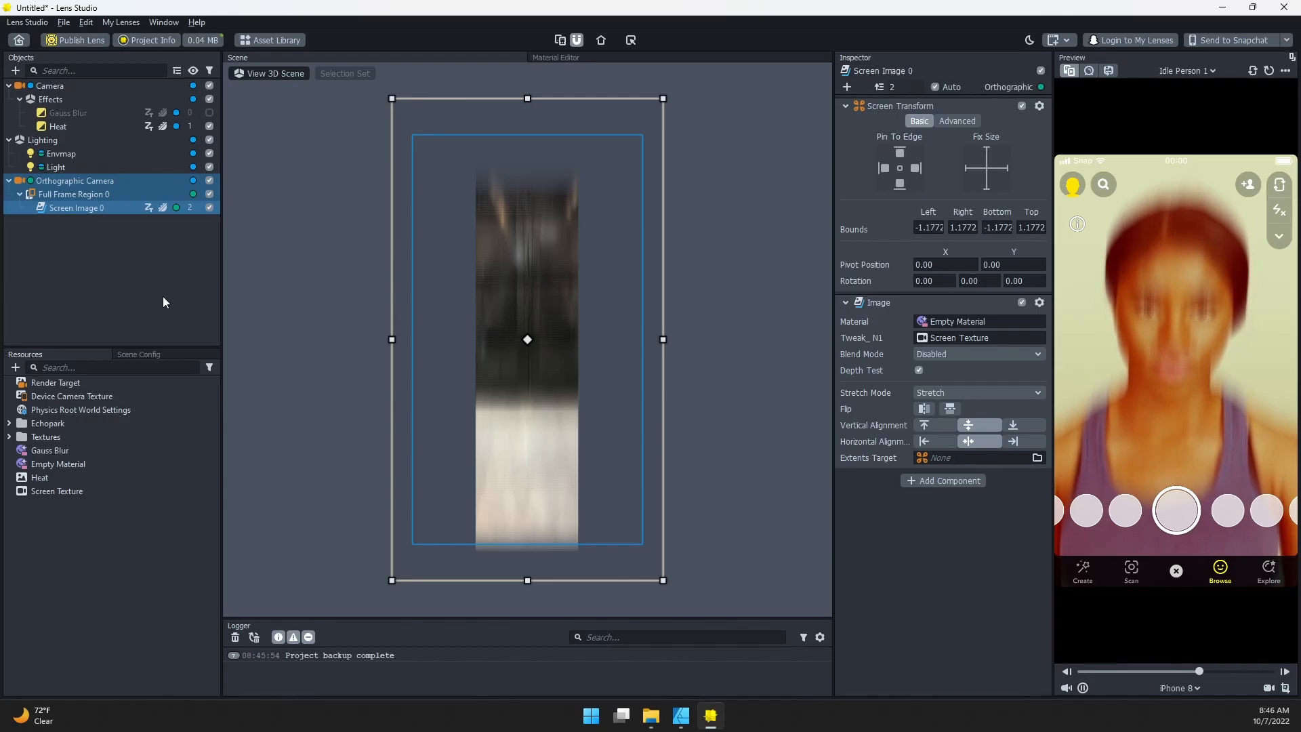
Add a VHS post effect to the camera and move Camera below Orthographic Camera.
click(51, 85)
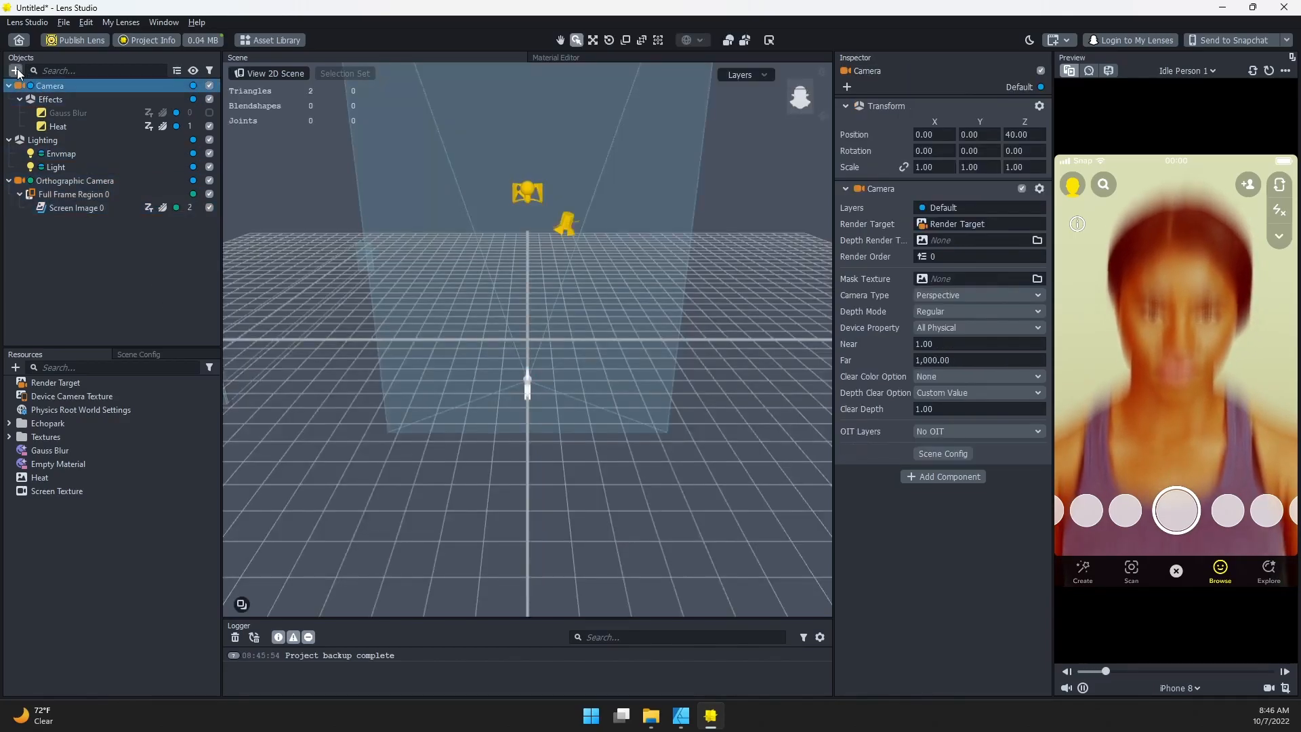
click(14, 69)
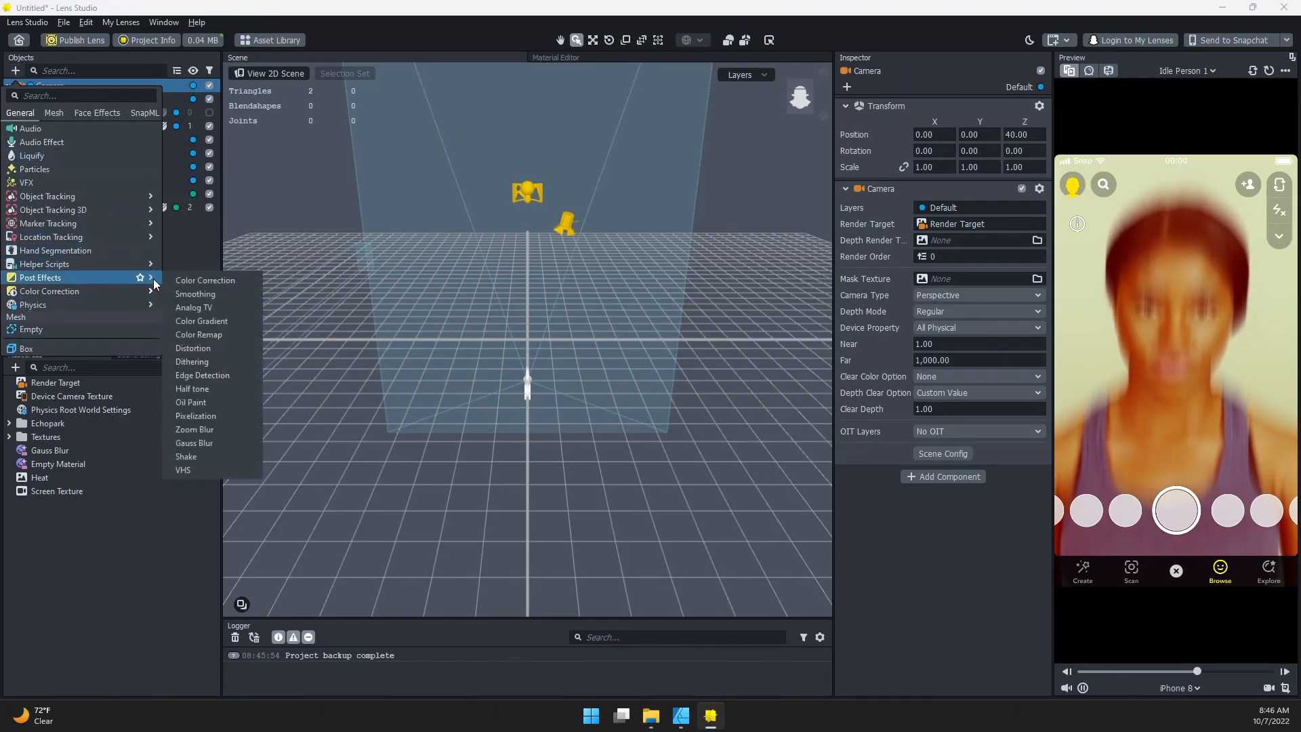
mouse_move(183, 471)
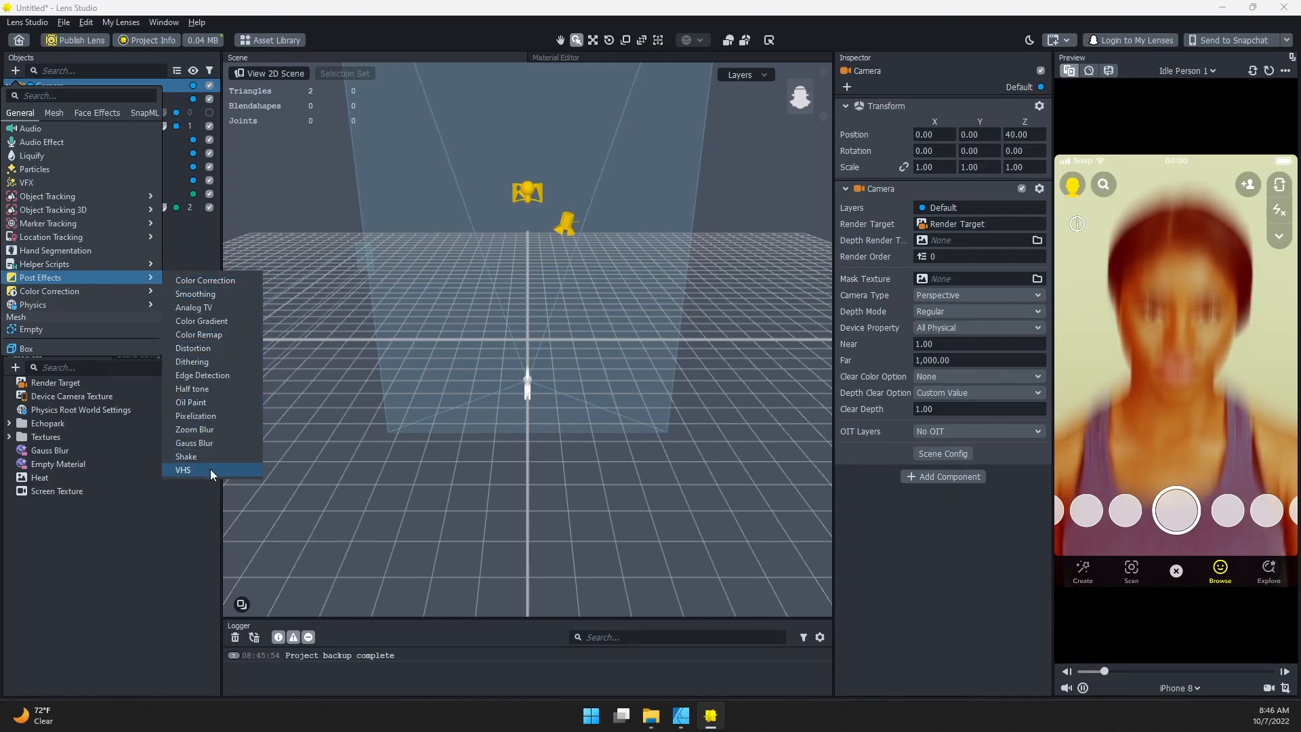
click(183, 470)
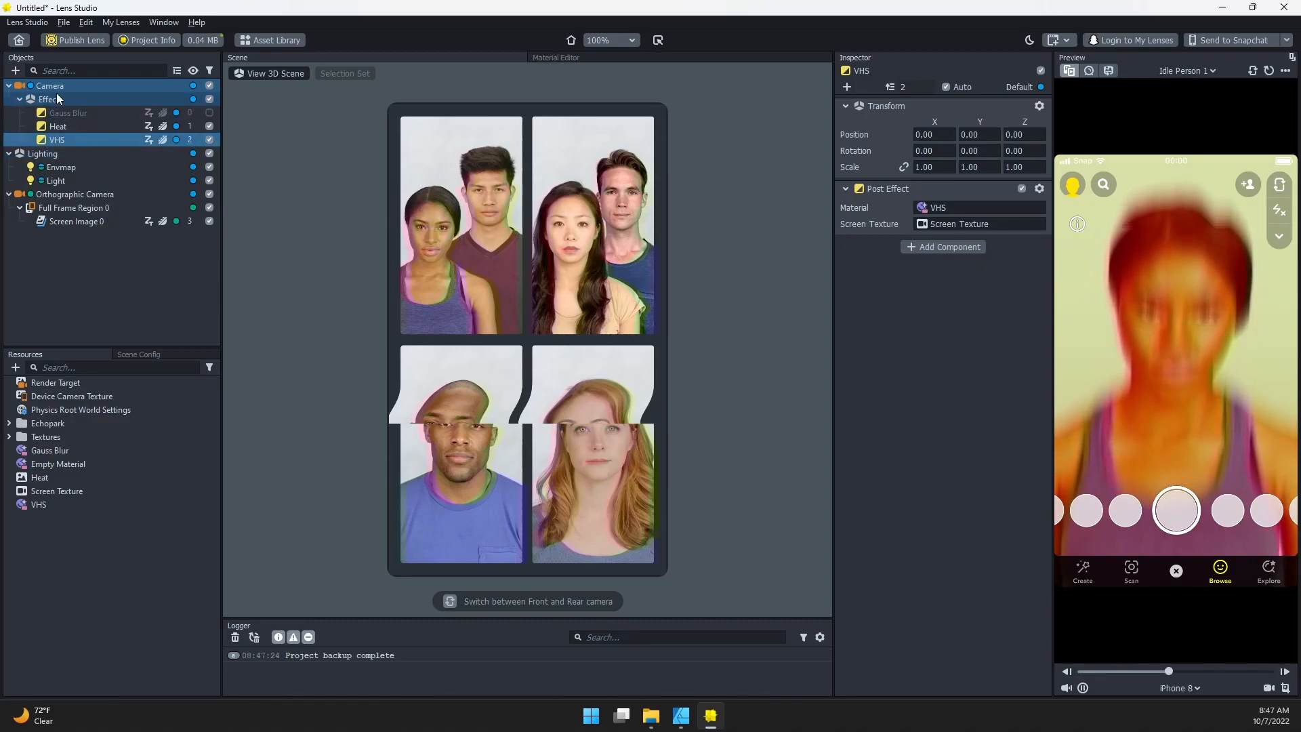
click(48, 85)
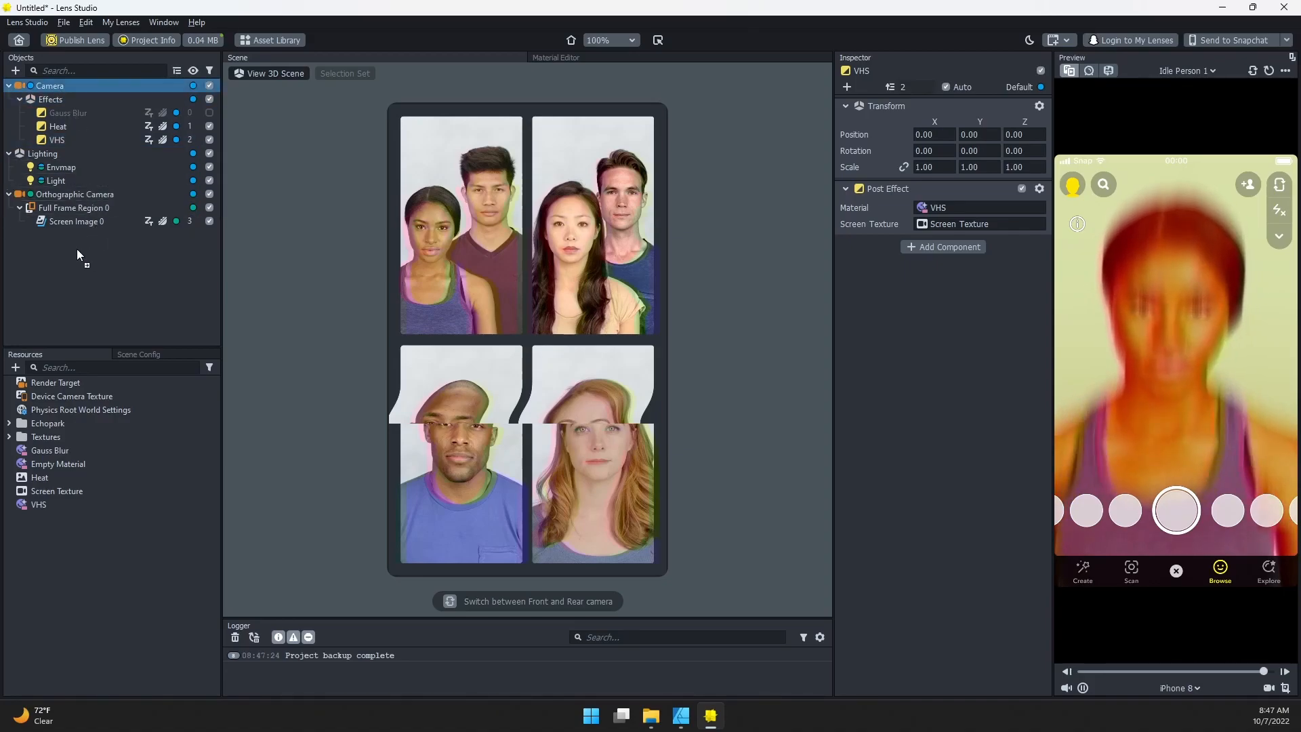
click(49, 167)
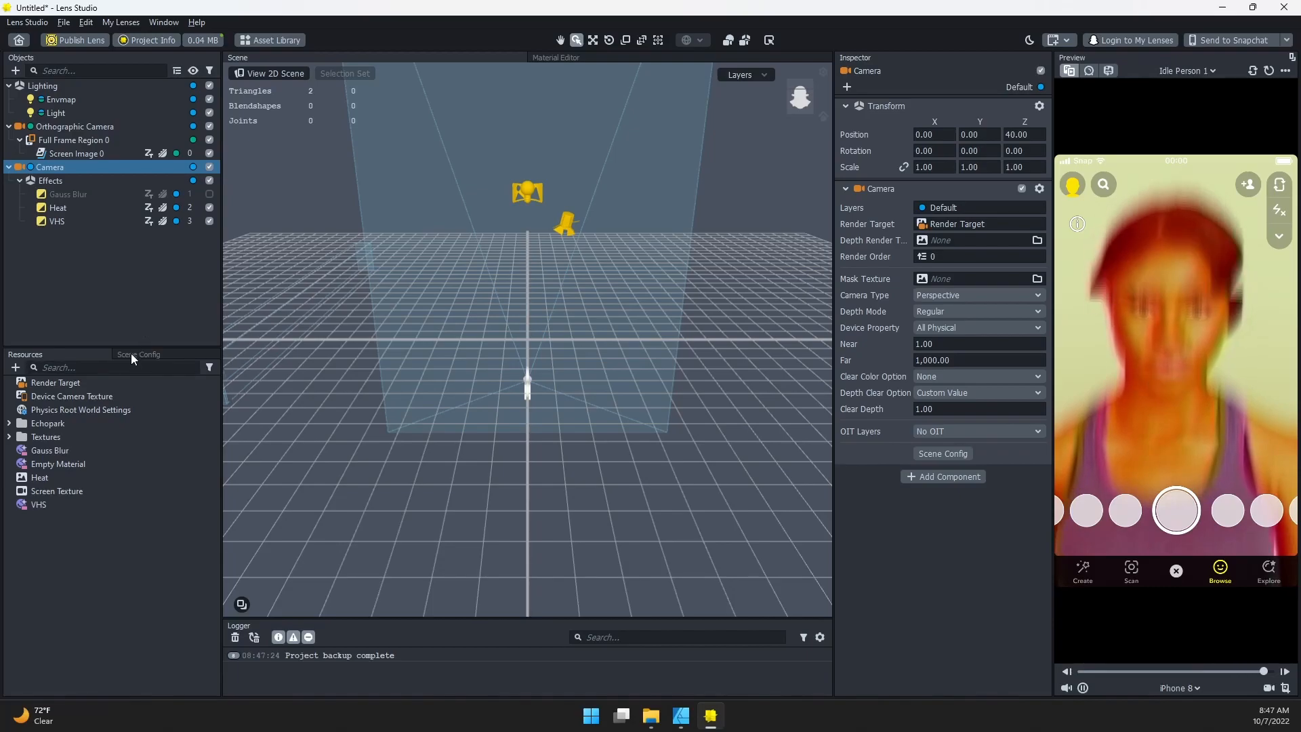
Show the Scene Config render order with the orthographic camera before the main camera.
click(138, 354)
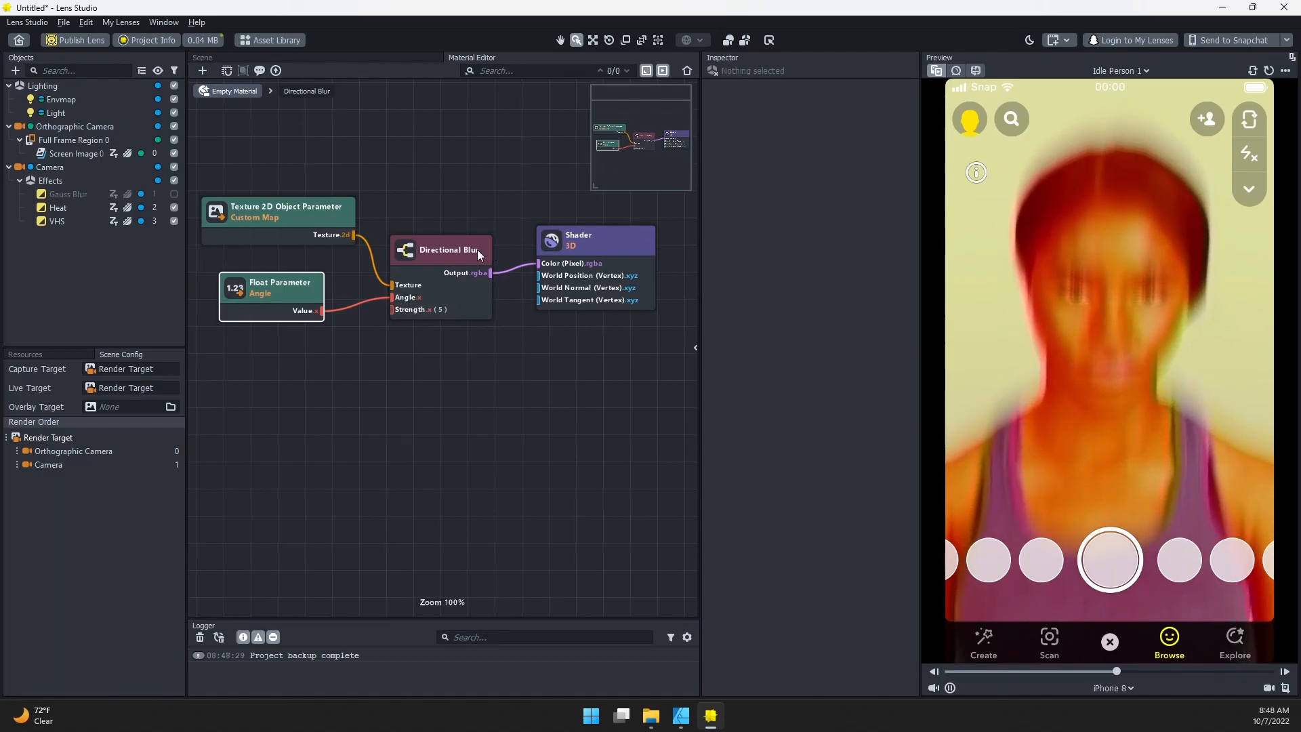
mouse_move(429, 260)
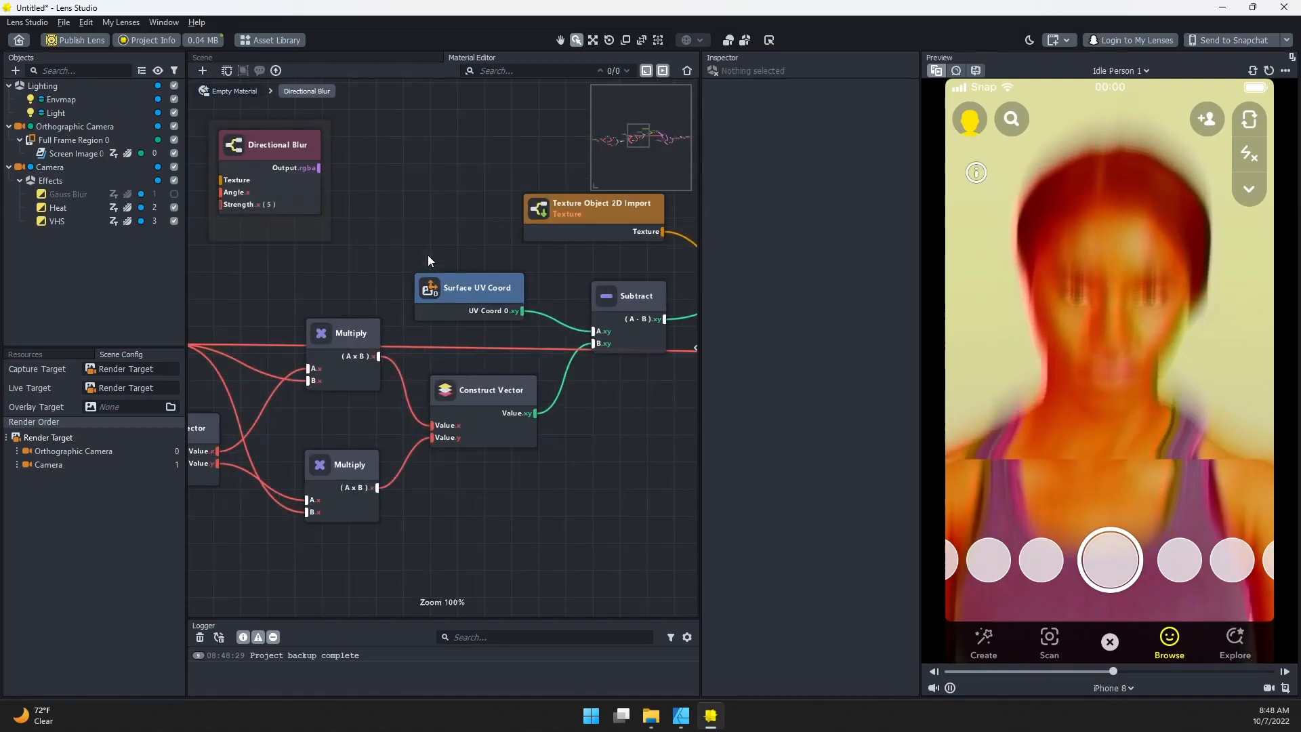
Scroll the Directional Blur subgraph until the Mixer and 15-iteration Loop node are visible.
scroll(down, 3)
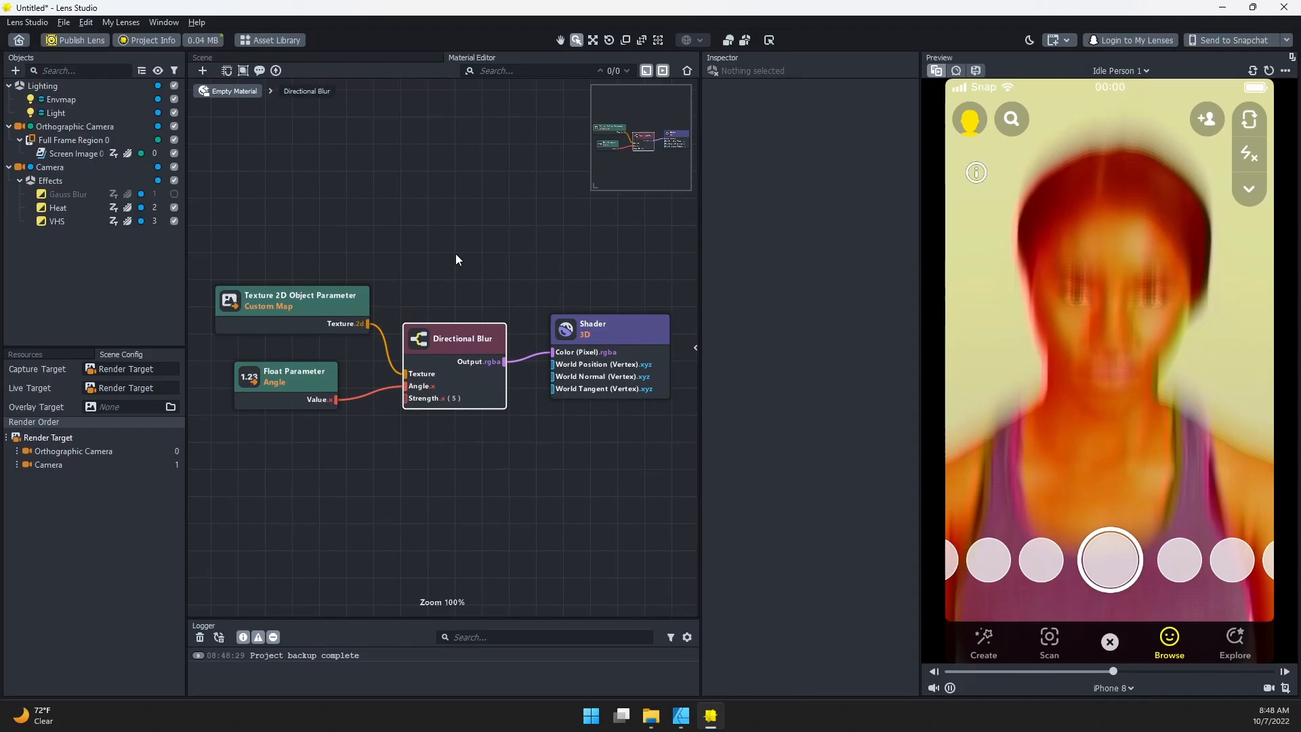
scroll(down, 3)
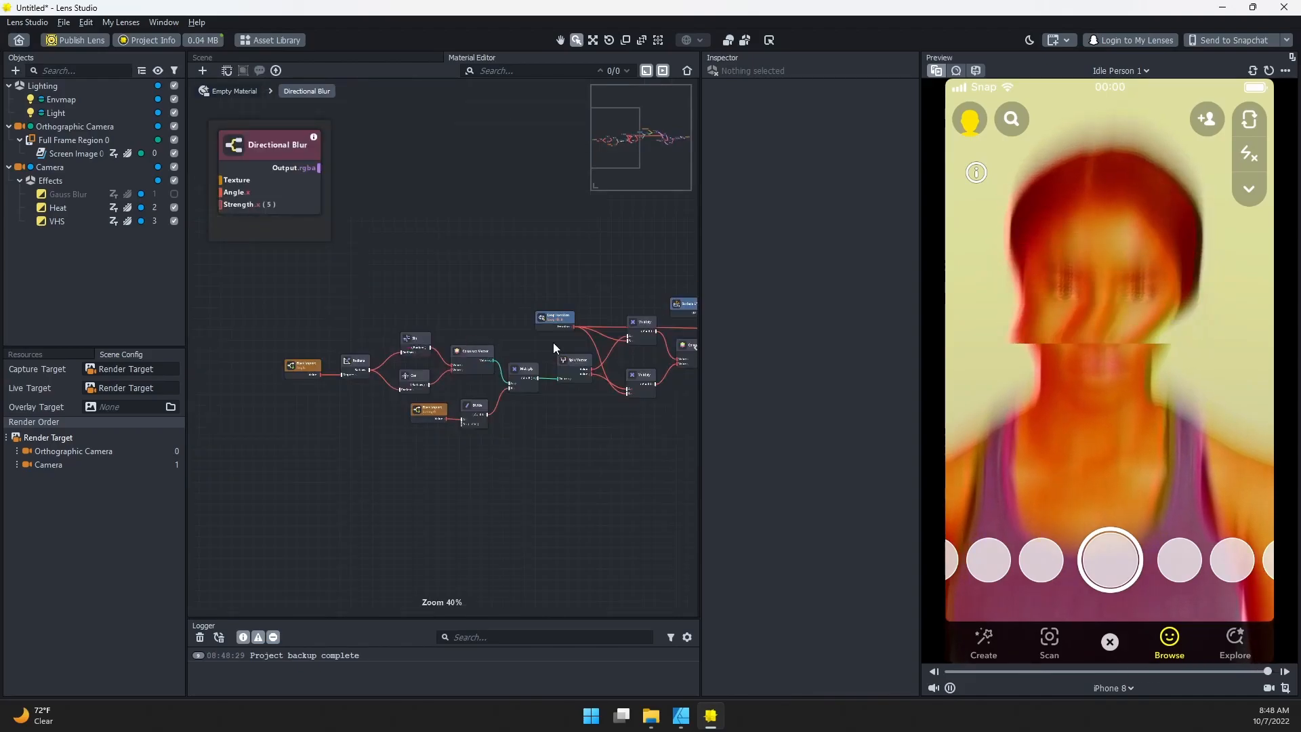
scroll(up, 3)
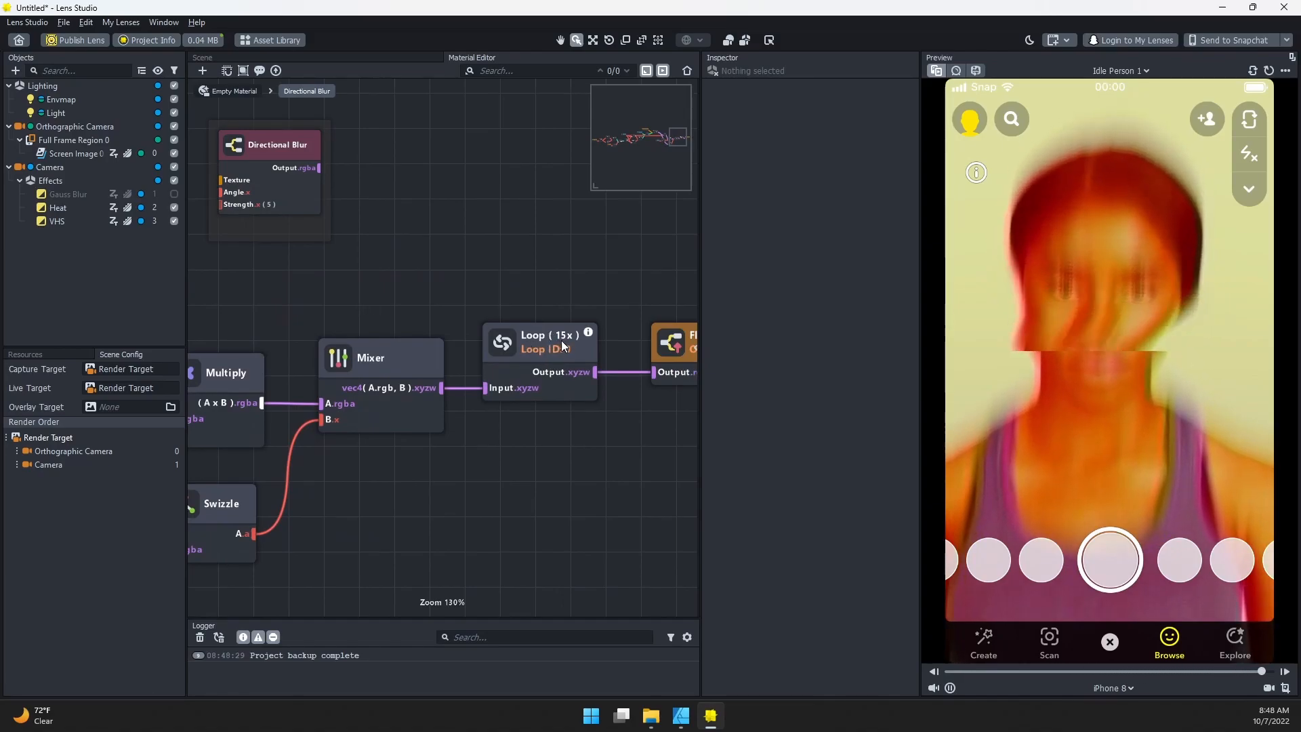
Set the blur Loop node's Iterations to 30 in its settings.
click(538, 341)
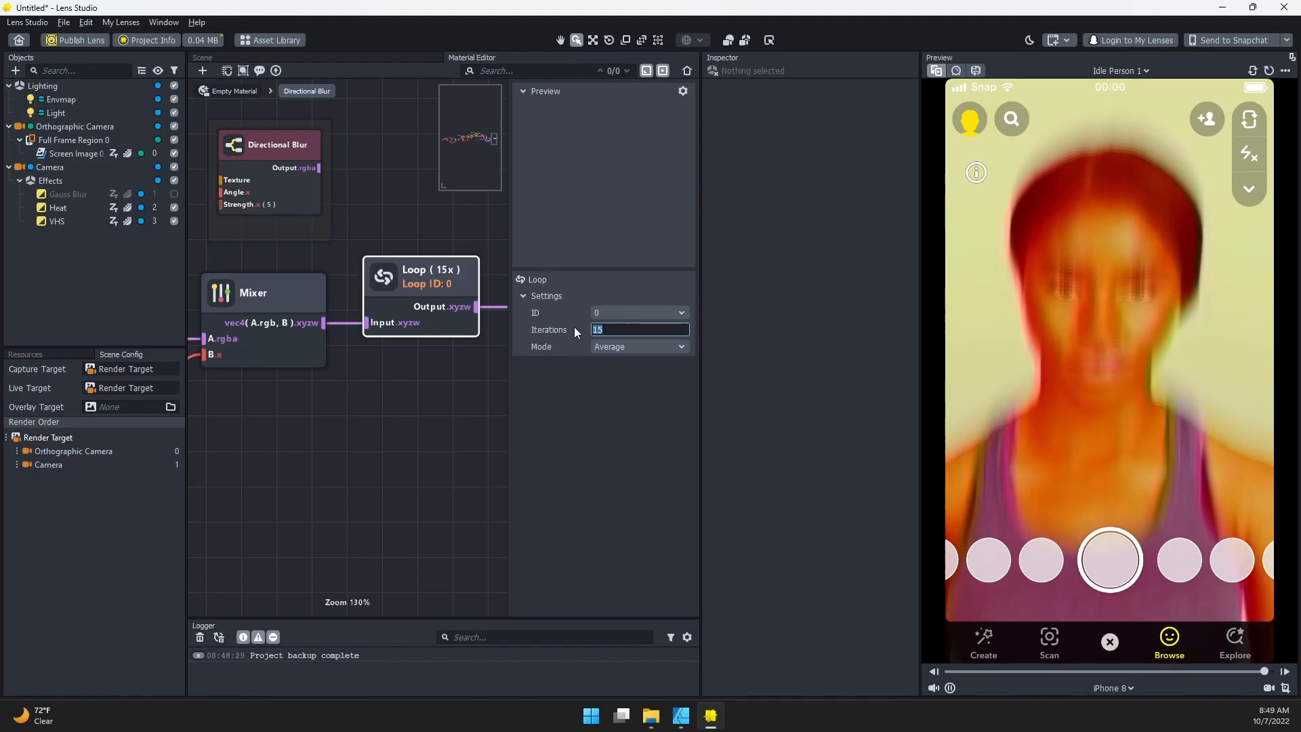
text(30)
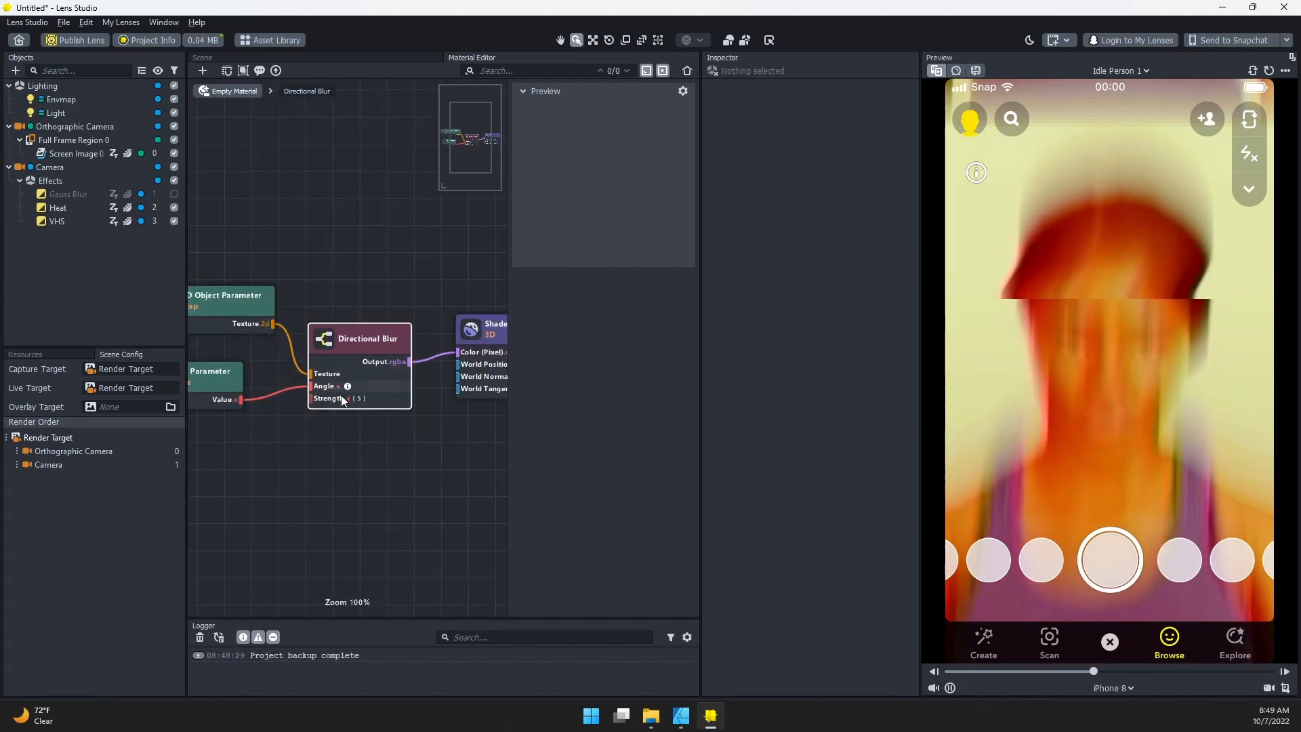
Set the Directional Blur strength to 2.03 and disable the VHS effect.
click(365, 339)
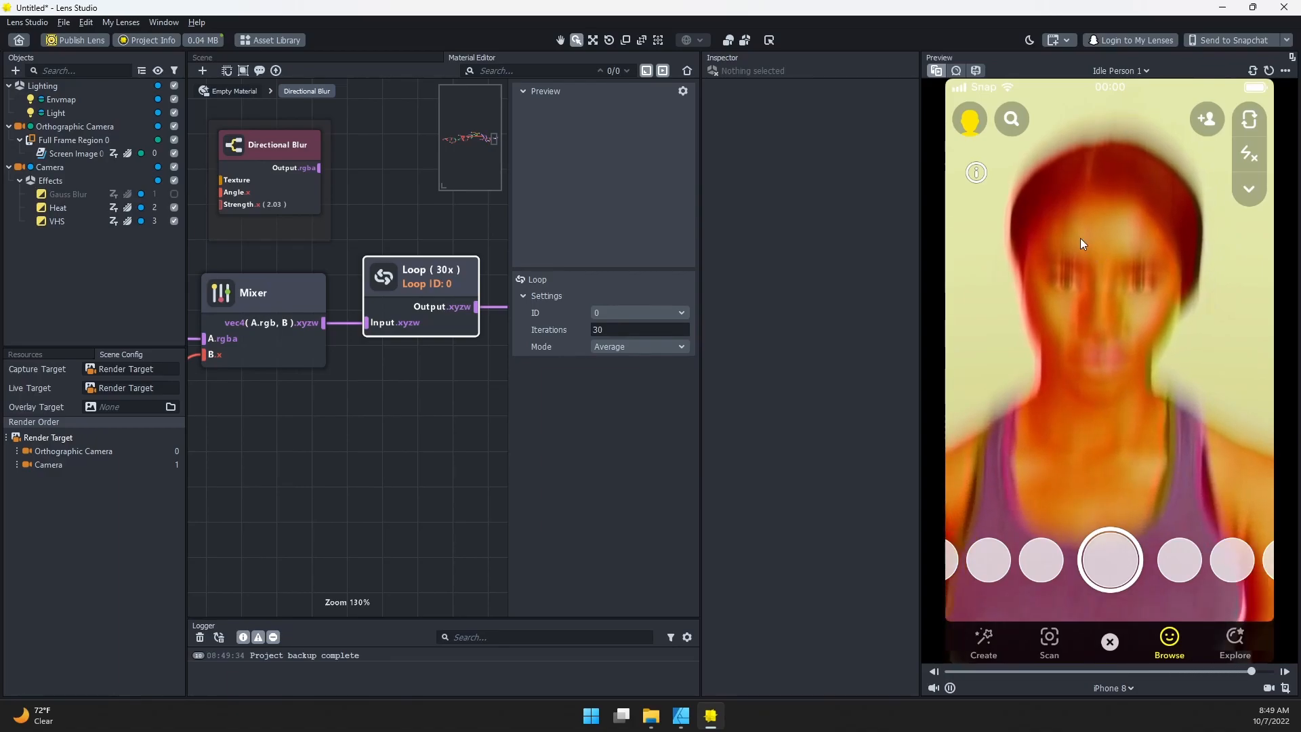
click(57, 221)
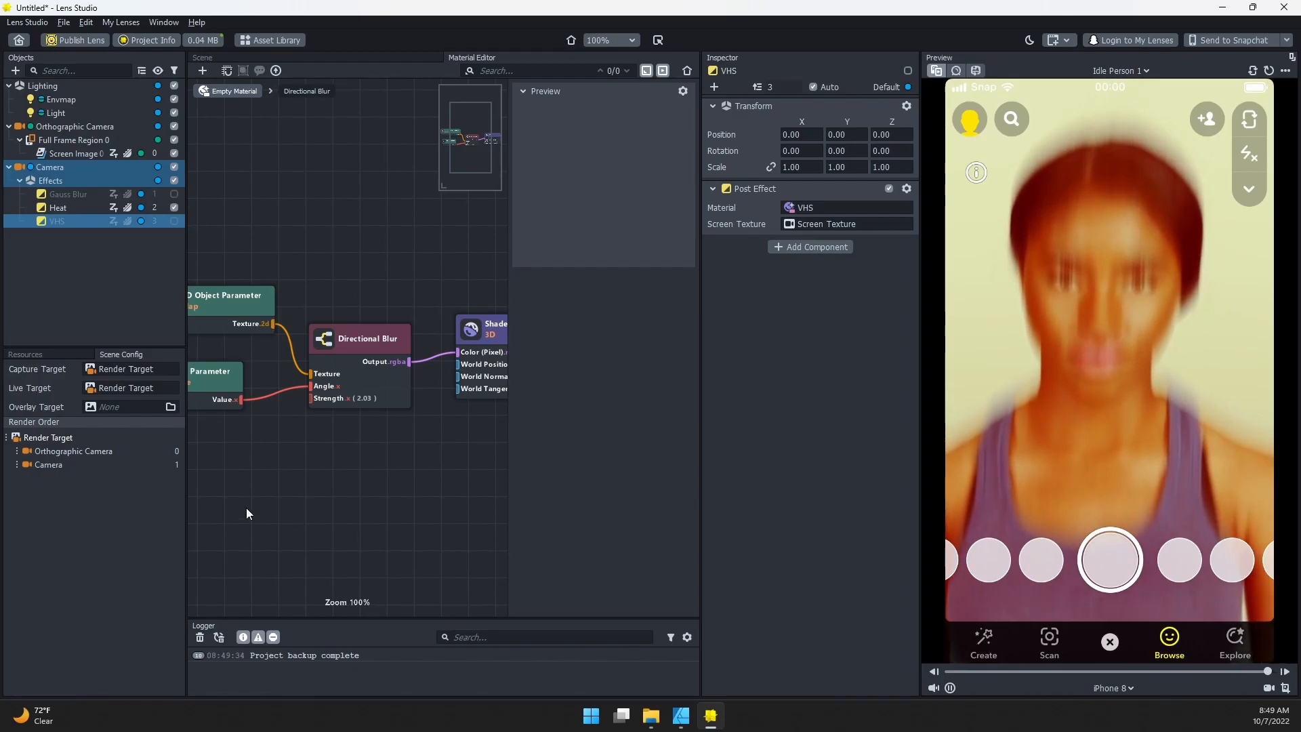
Select Empty Material in Resources to show its Screen Texture and Angle 182.40 in the Inspector.
click(25, 354)
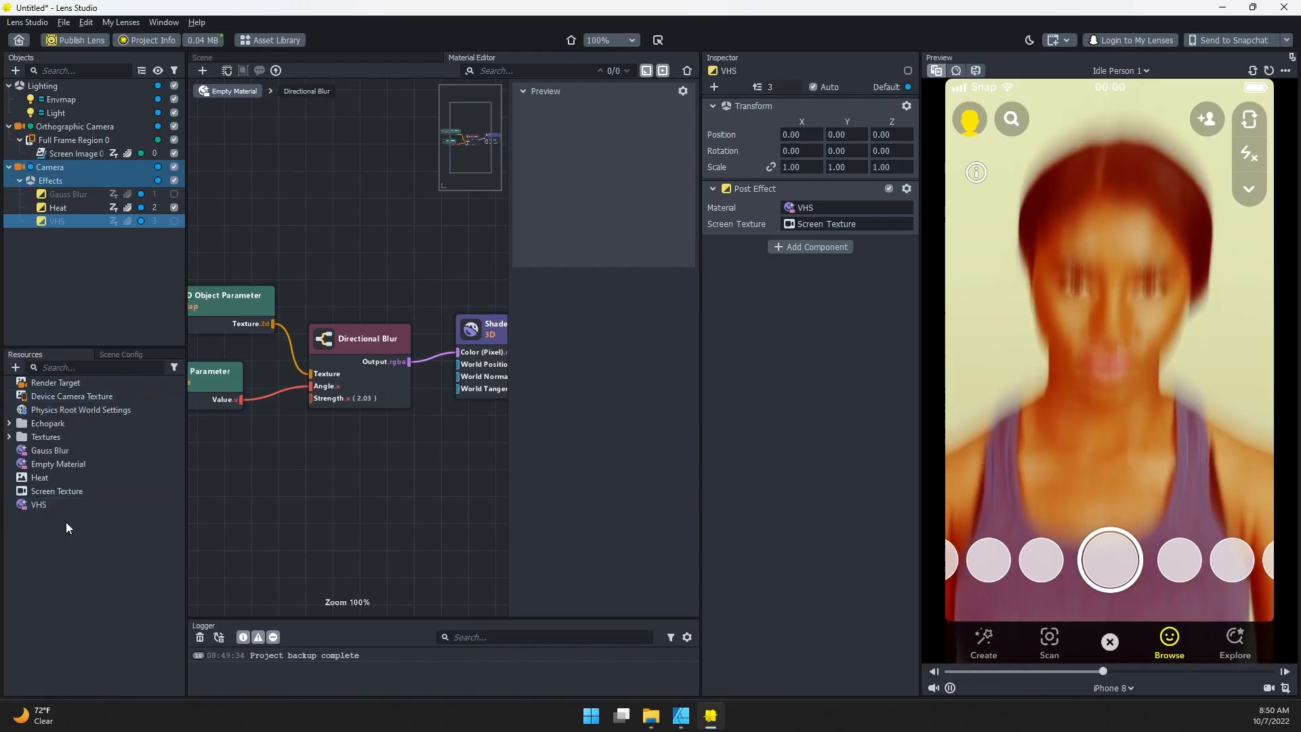
click(58, 464)
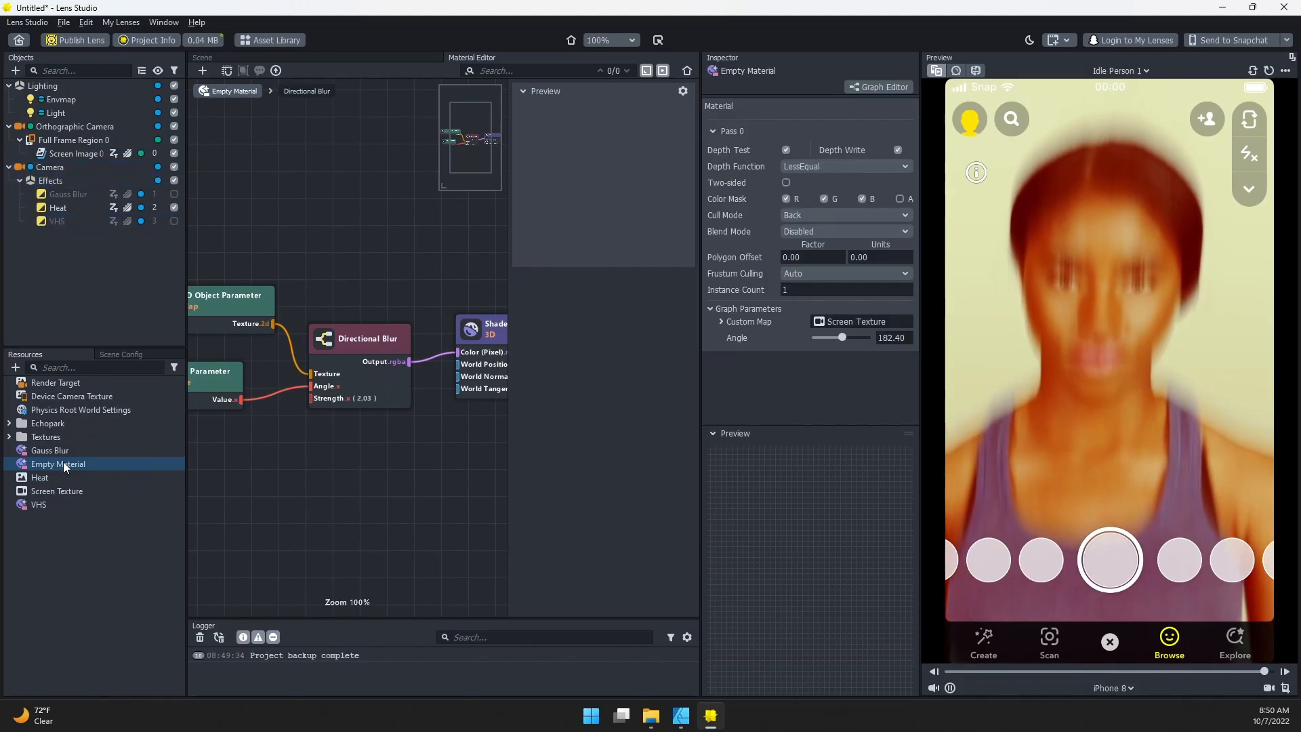